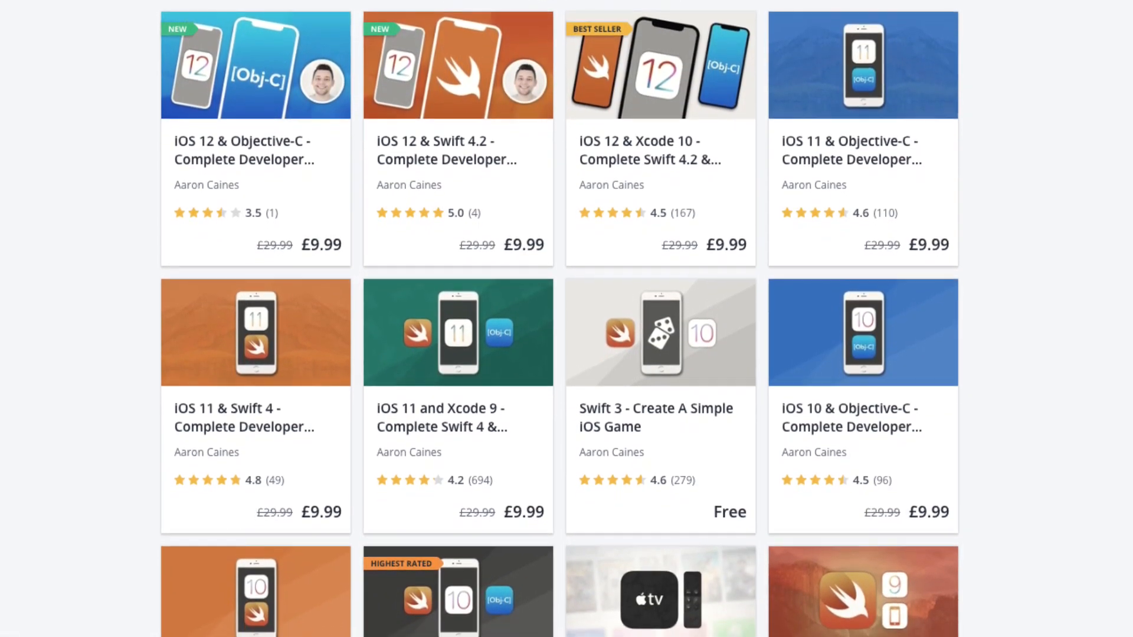
- View the RandomNumberGenerator target's General settings with bundle identifier, signing and deployment info
{"action": "scroll", "scroll_direction": "down", "scroll_amount": 3}
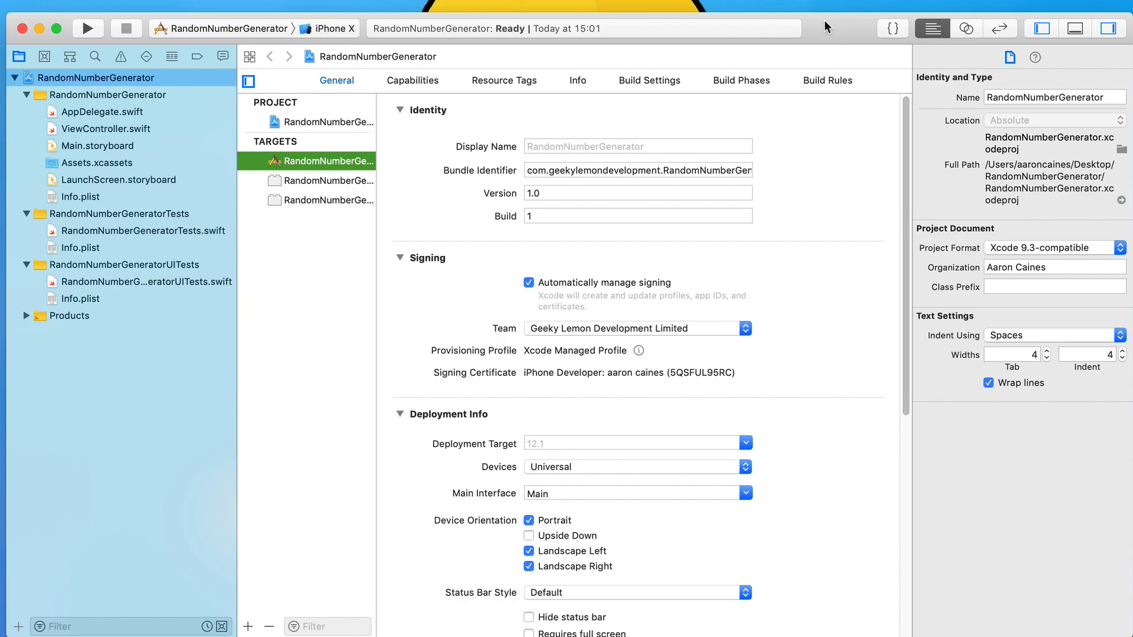
{"action": "left_click", "coordinate": [87, 29]}
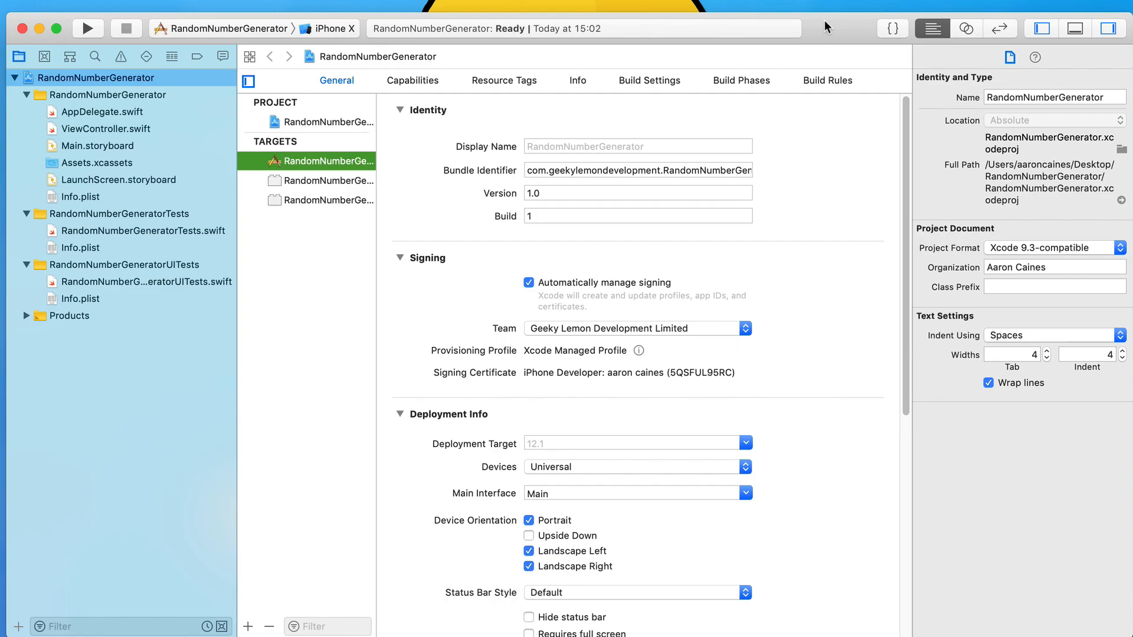
{"action": "mouse_move", "coordinate": [144, 146]}
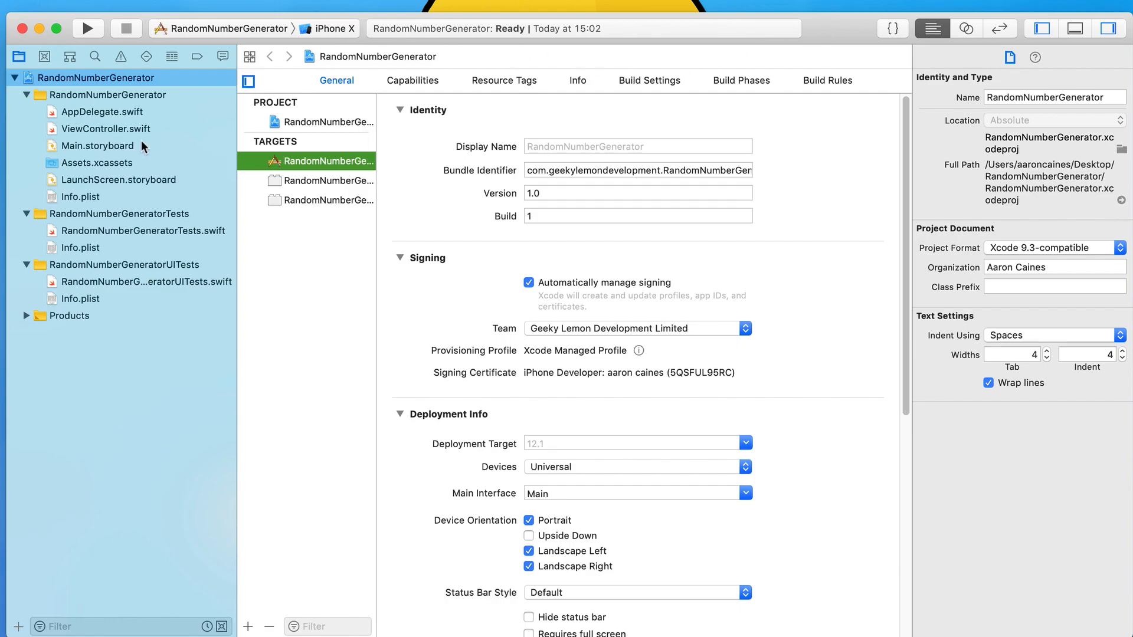
- Place a Random Number button near the top of the Main.storyboard phone screen
{"action": "left_click", "coordinate": [99, 145]}
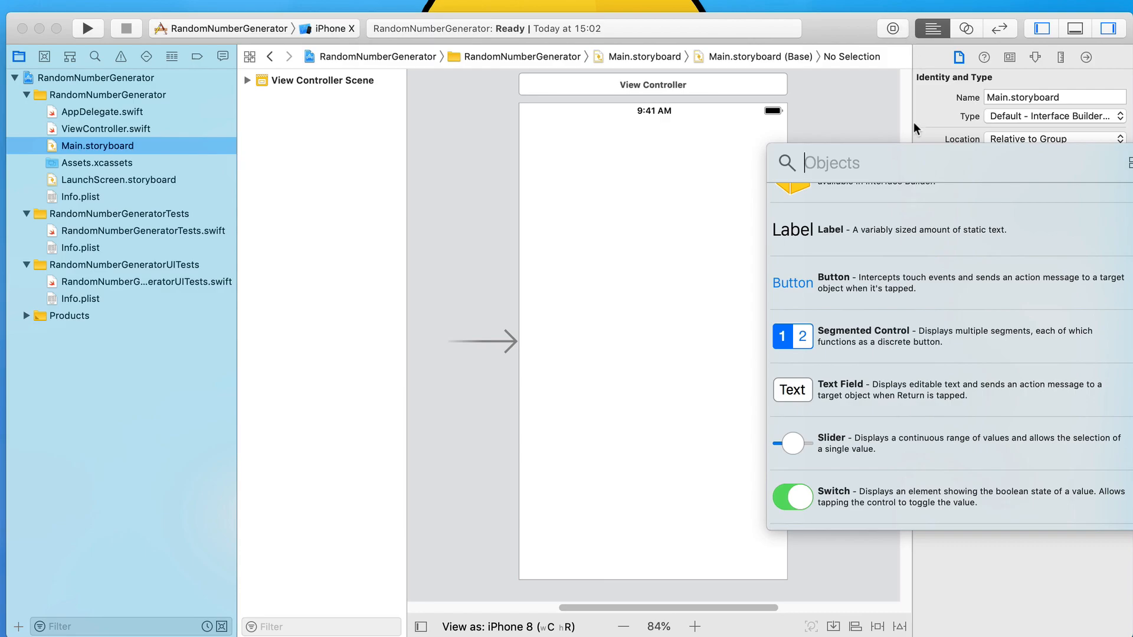
{"action": "left_click_drag", "start_coordinate": [792, 282], "coordinate": [547, 182]}
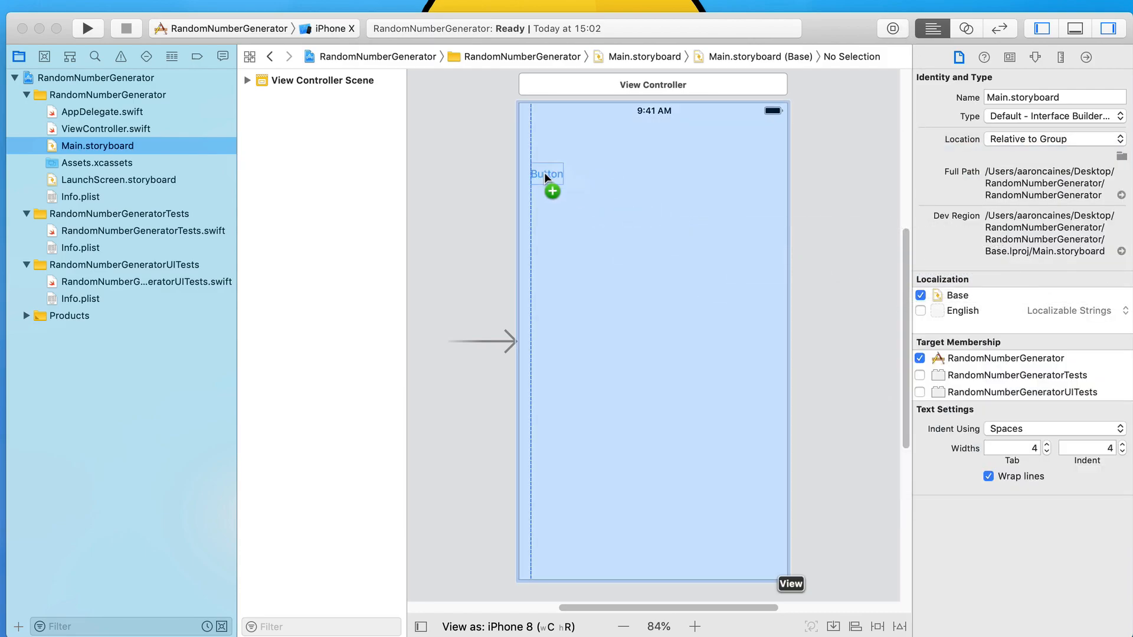
{"action": "left_click_drag", "start_coordinate": [546, 174], "coordinate": [643, 175]}
{"action": "type", "text": "Random Number"}
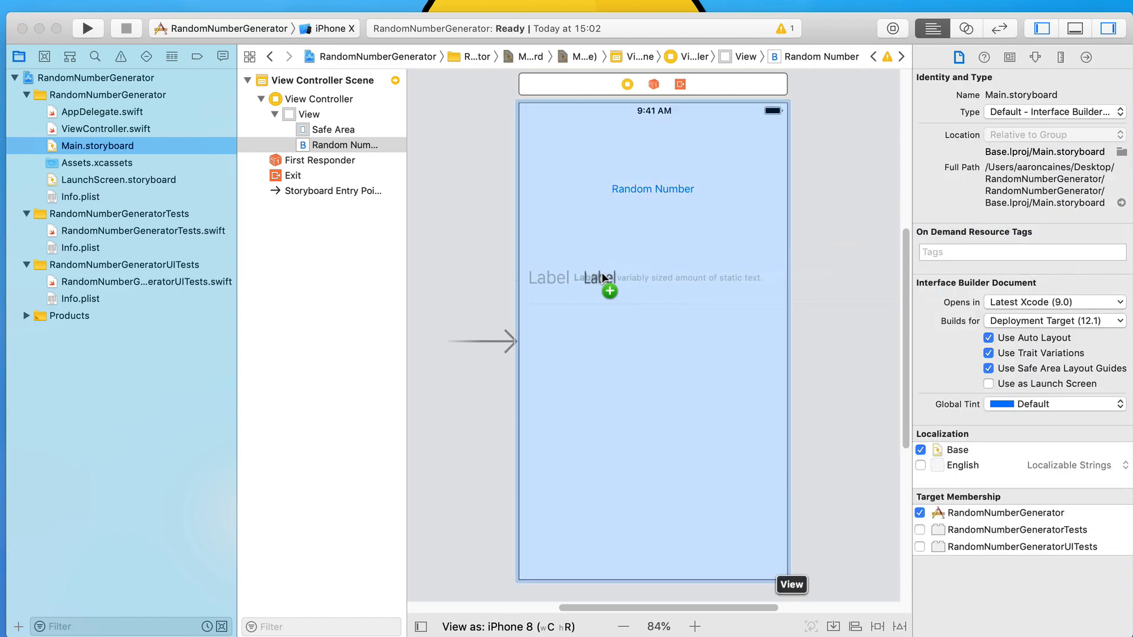
- Add a Label beneath the button and show its attributes inspector
{"action": "left_click_drag", "start_coordinate": [609, 290], "coordinate": [545, 227]}
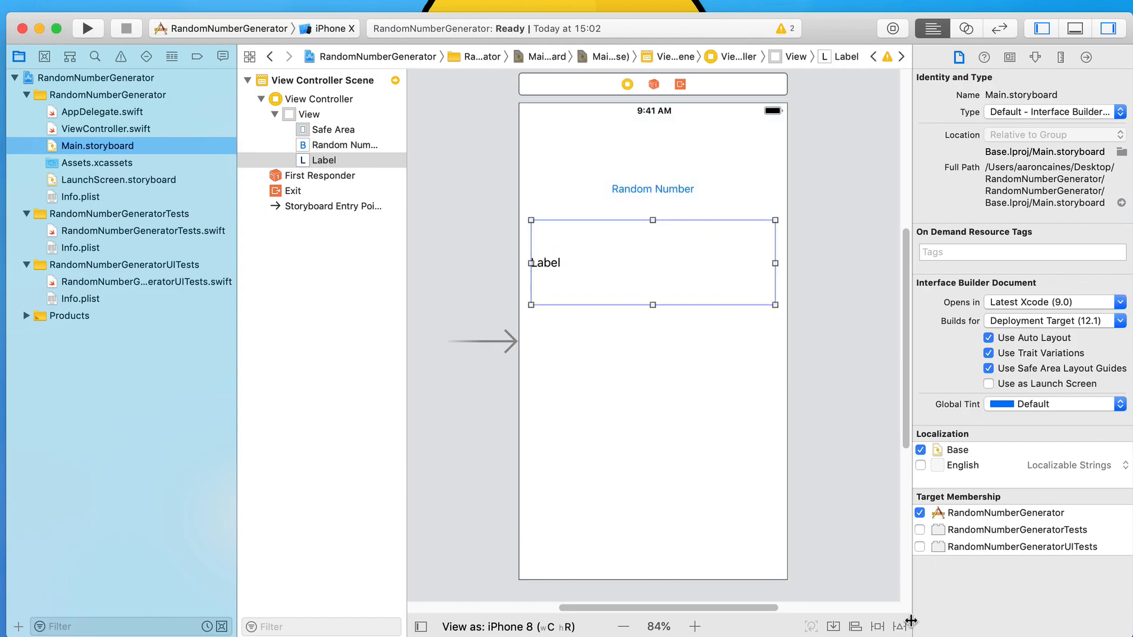
{"action": "left_click", "coordinate": [1035, 57]}
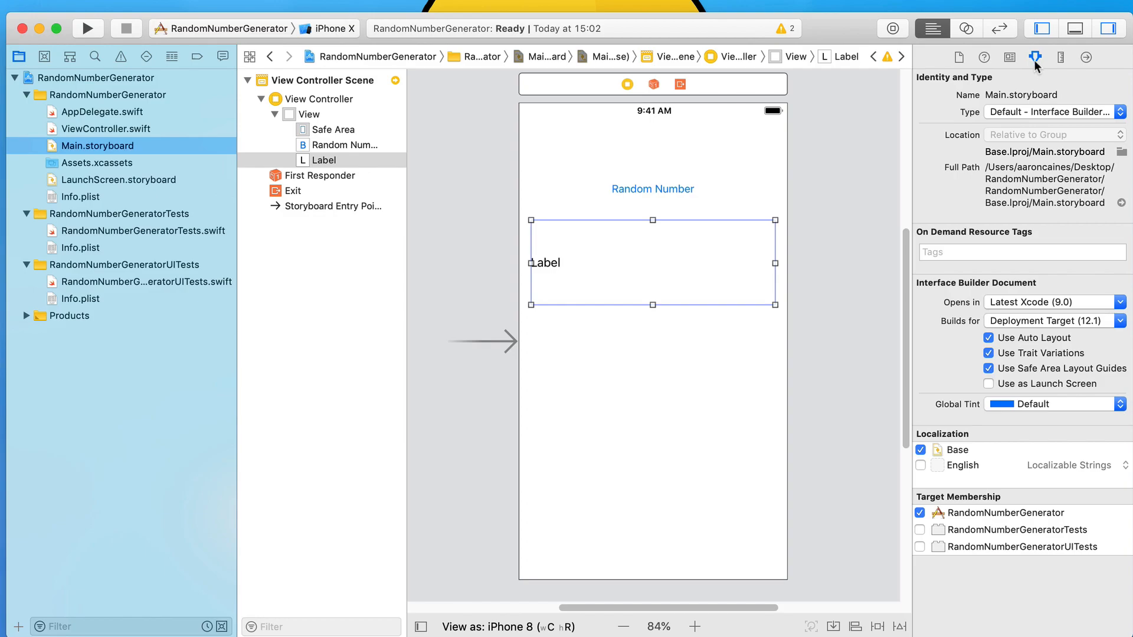
{"action": "left_click", "coordinate": [1009, 56]}
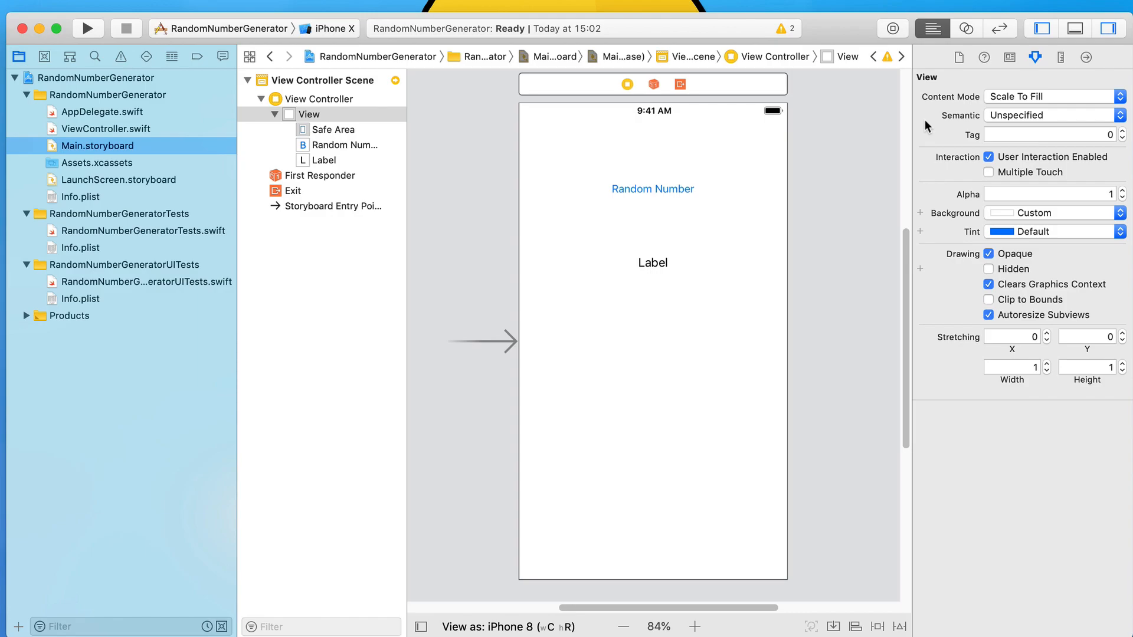
- Create an outlet named label for the storyboard label in the assistant editor
{"action": "left_click", "coordinate": [967, 28]}
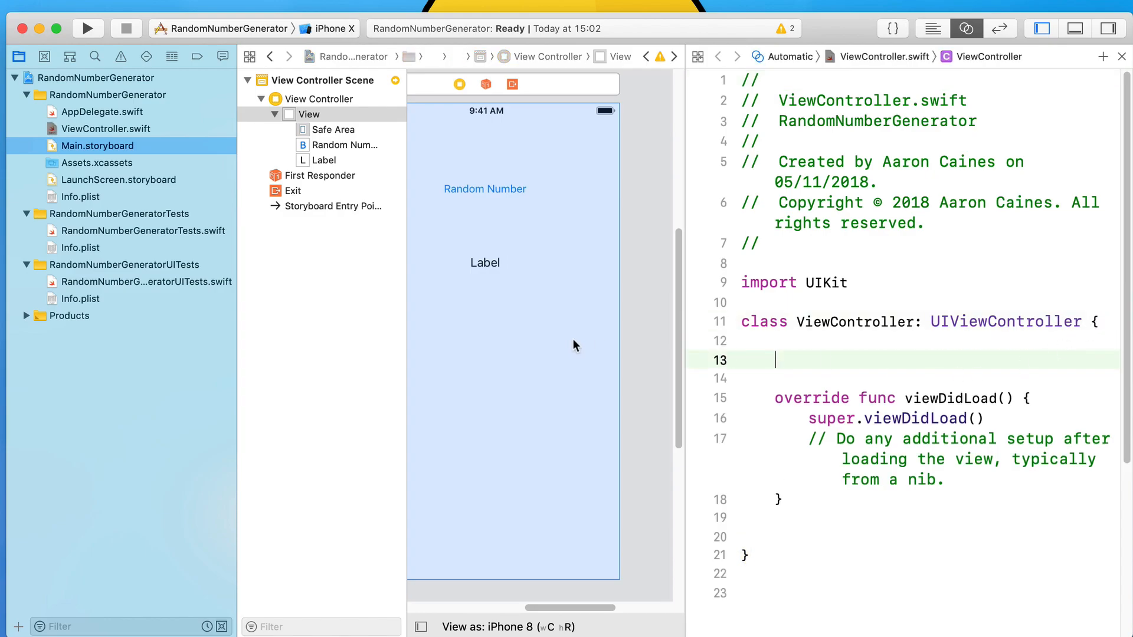
{"action": "left_click", "coordinate": [485, 262]}
{"action": "type", "text": "labe"}
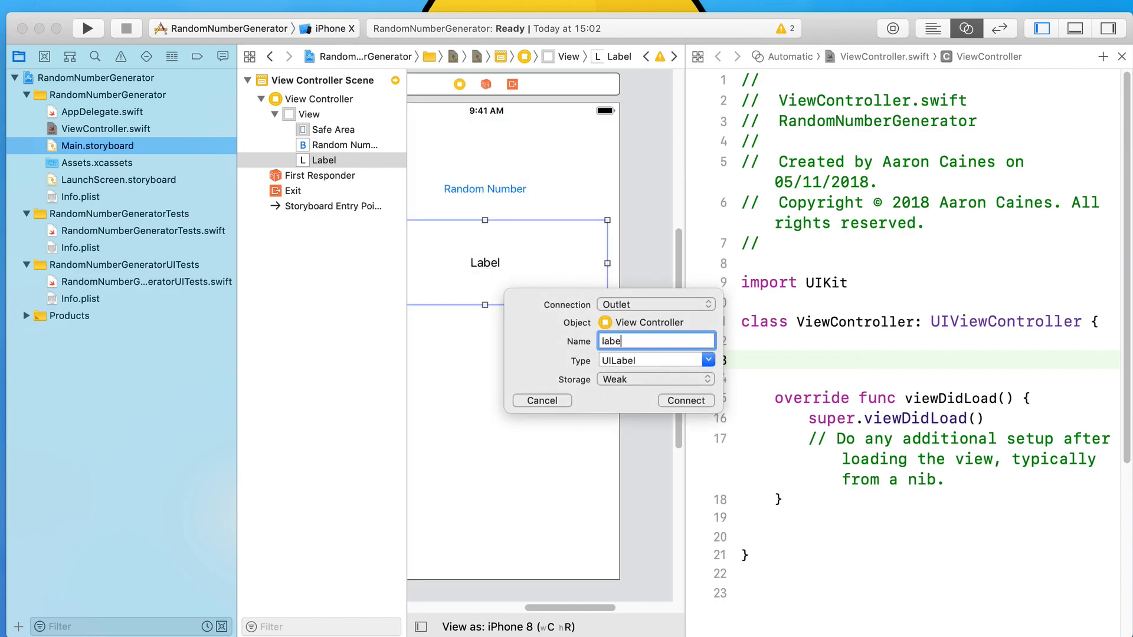
{"action": "left_click", "coordinate": [684, 400]}
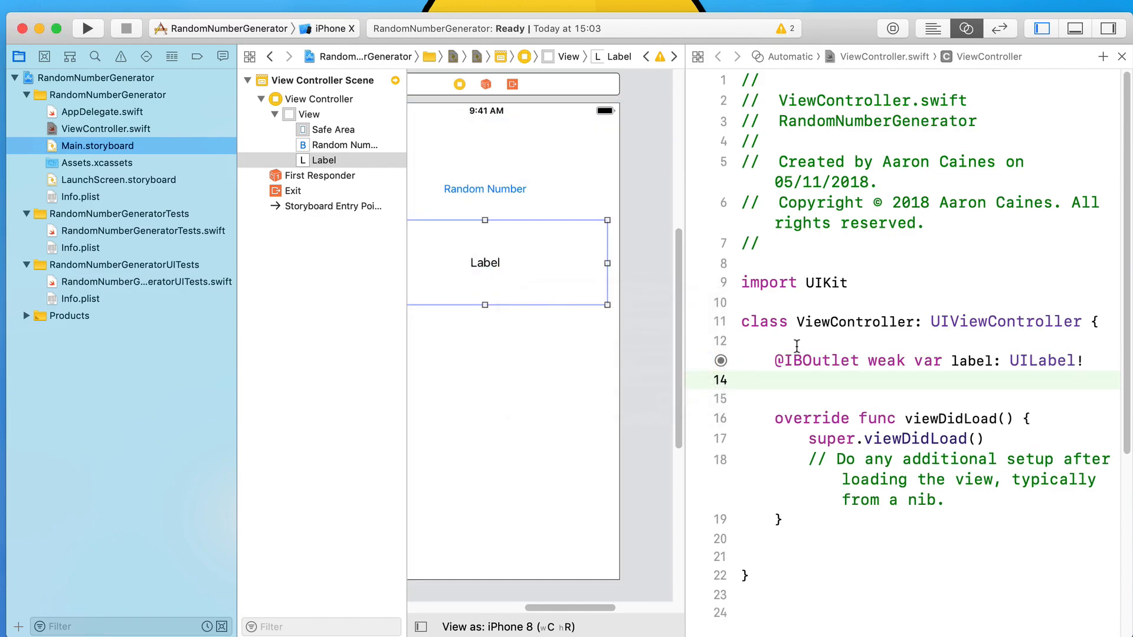
- Connect the Random Number button to a new randomNumber action in ViewController
{"action": "left_click_drag", "start_coordinate": [485, 189], "coordinate": [783, 541]}
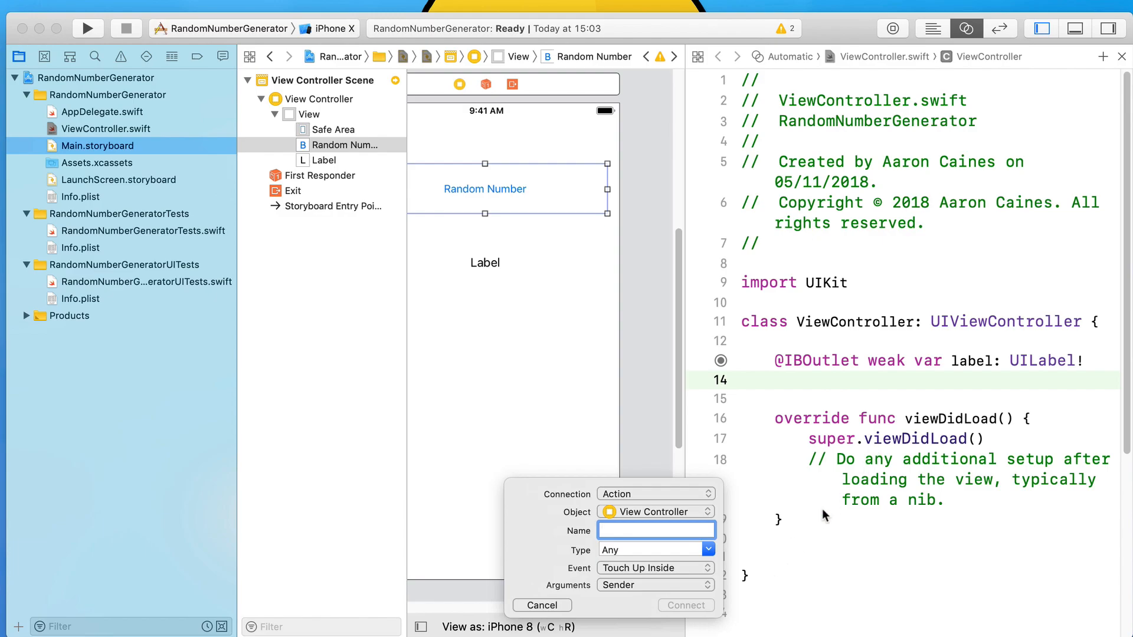
{"action": "mouse_move", "coordinate": [636, 510]}
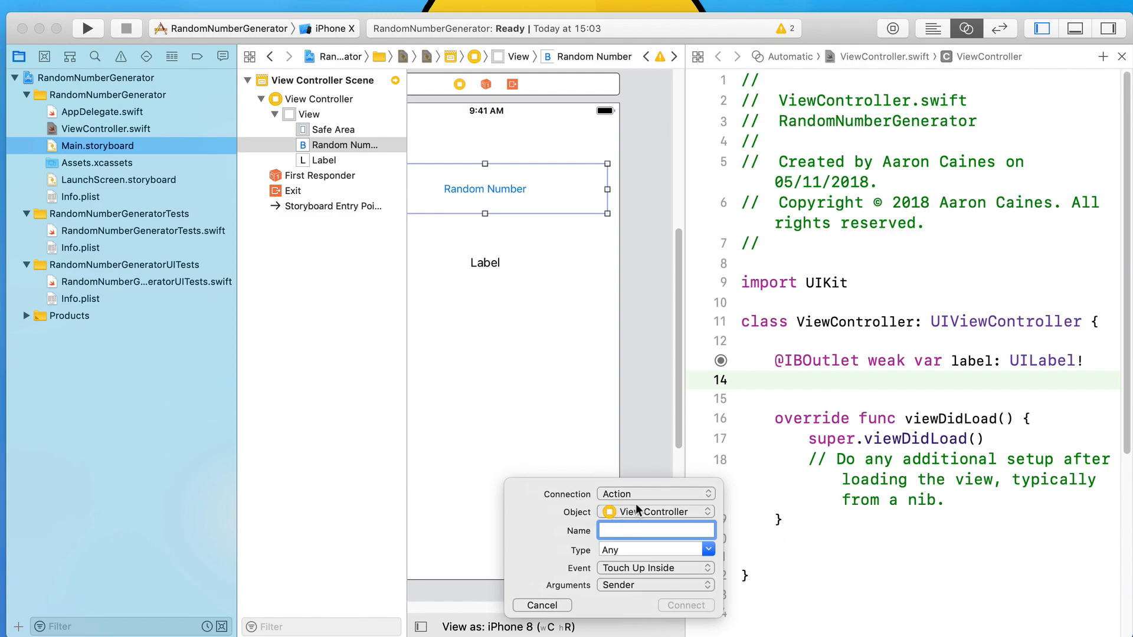
{"action": "type", "text": "randomNumber"}
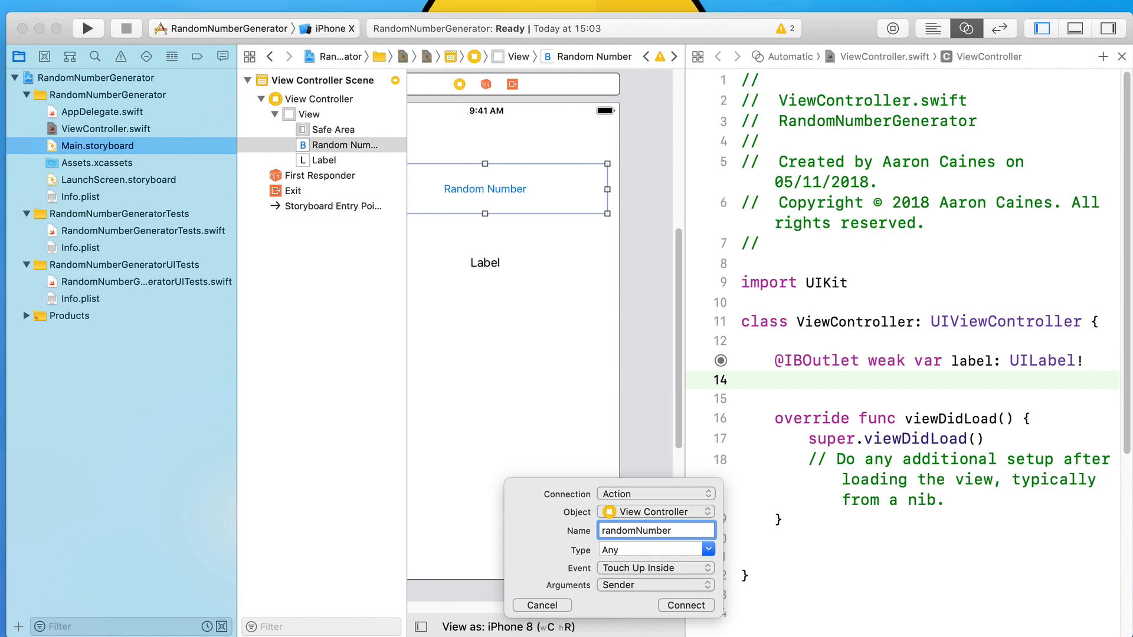
{"action": "left_click", "coordinate": [685, 604]}
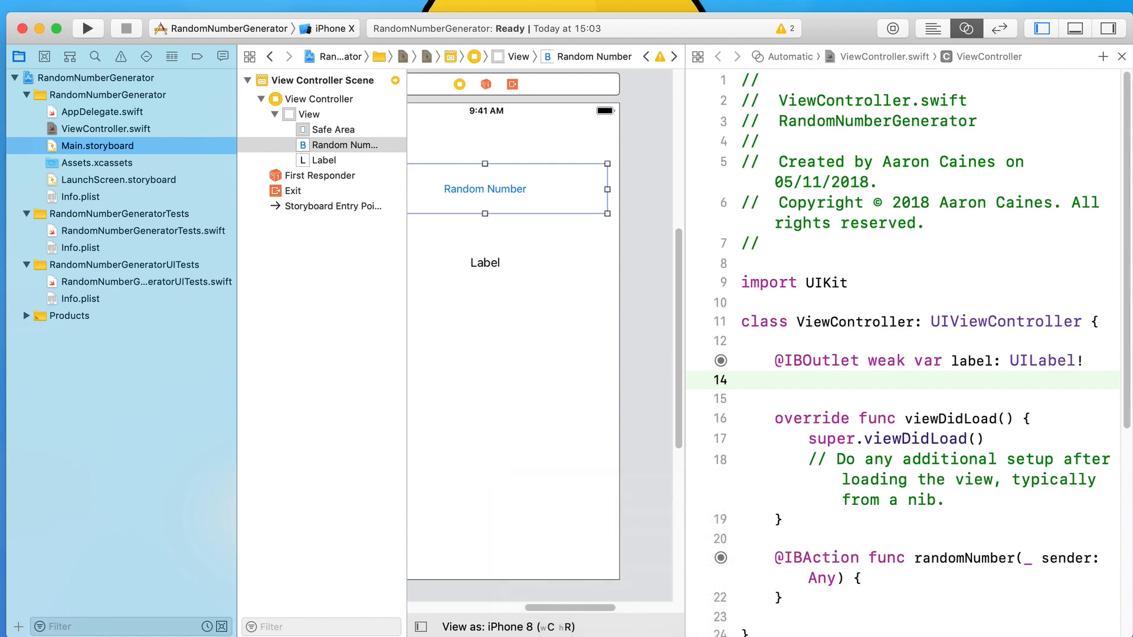
{"action": "mouse_move", "coordinate": [636, 510]}
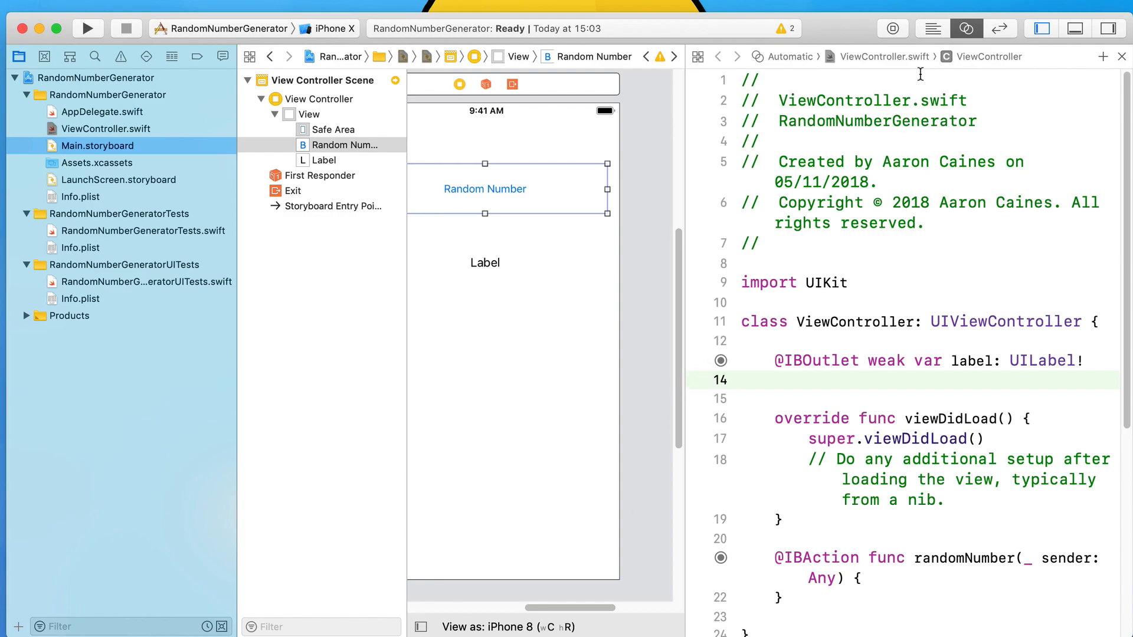
- Show ViewController.swift alone and add blank lines inside the empty randomNumber action
{"action": "left_click", "coordinate": [931, 29]}
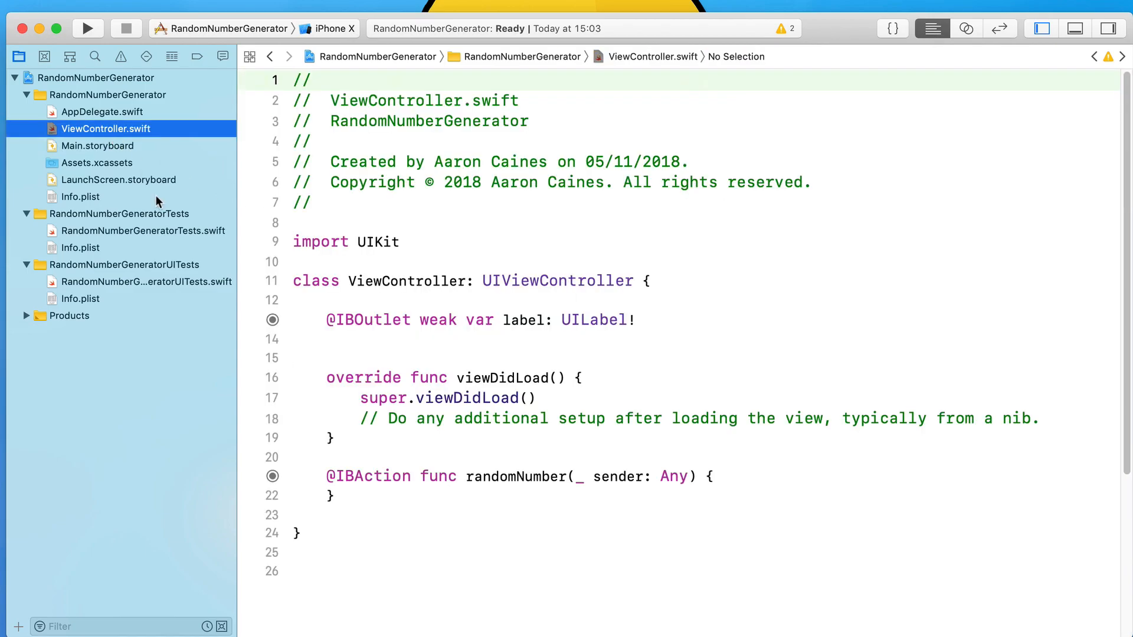
{"action": "scroll", "scroll_direction": "down", "scroll_amount": 3}
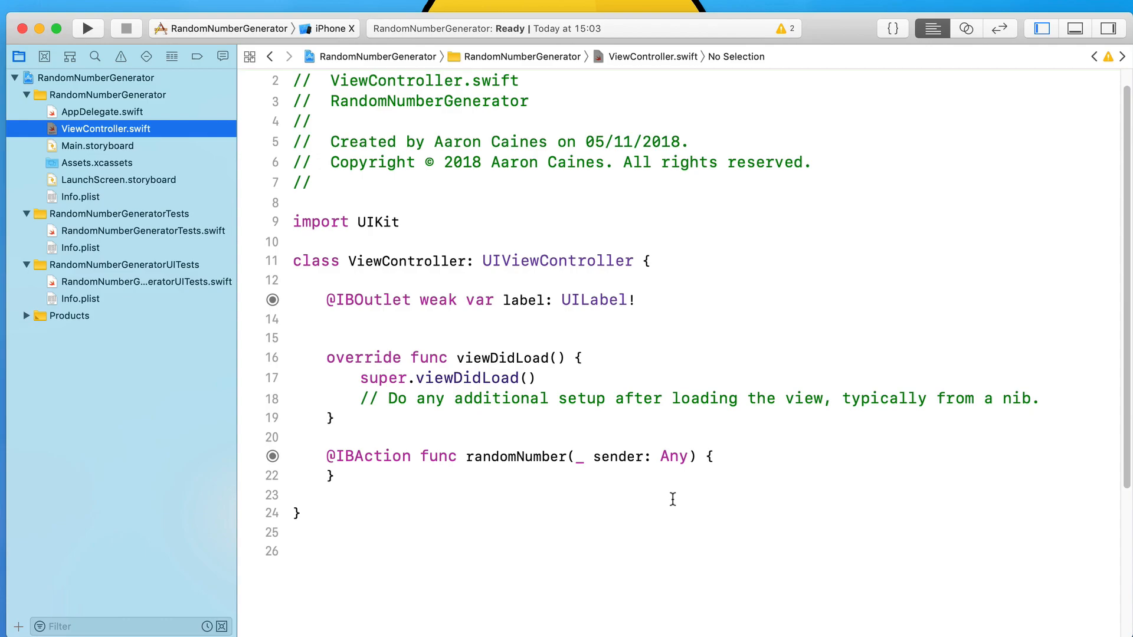
{"action": "left_click", "coordinate": [86, 29]}
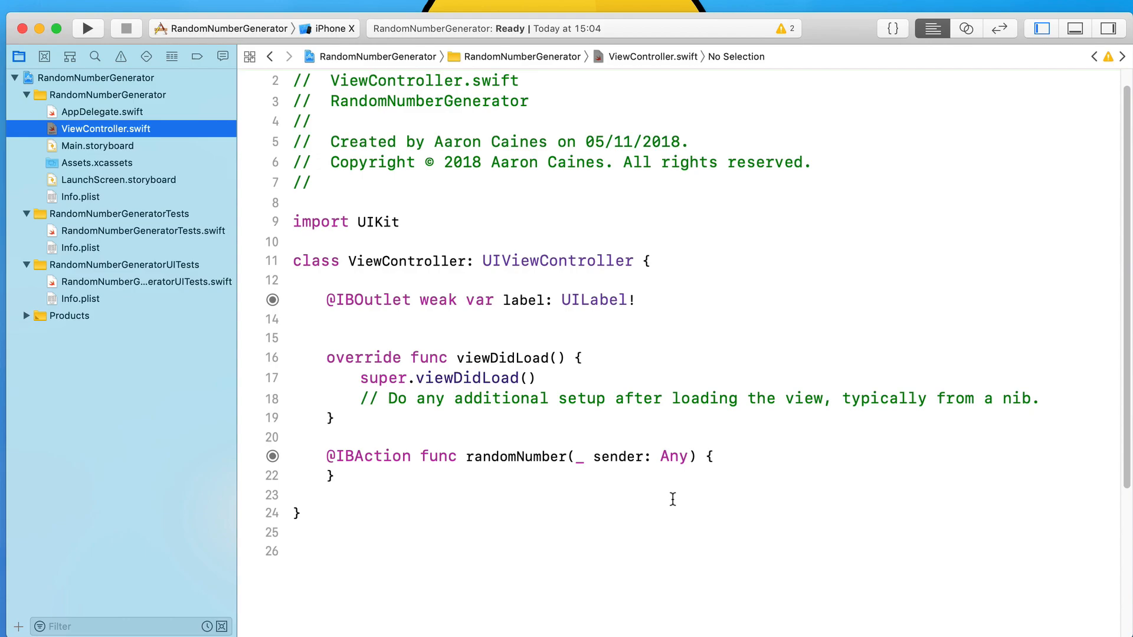
{"action": "mouse_move", "coordinate": [736, 497]}
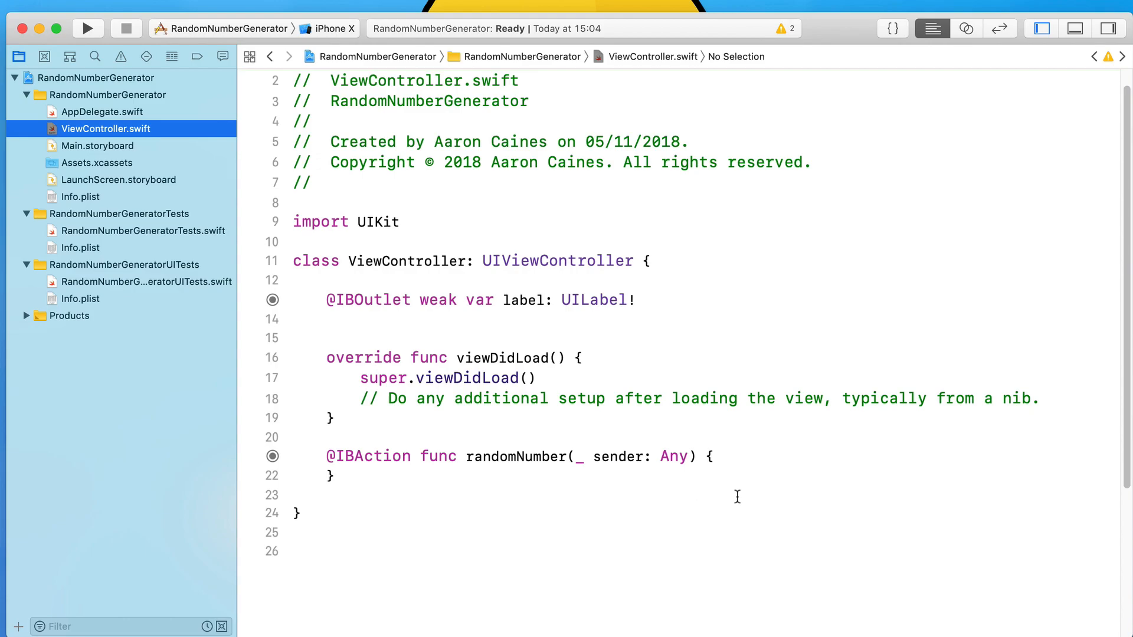
{"action": "key", "text": "return"}
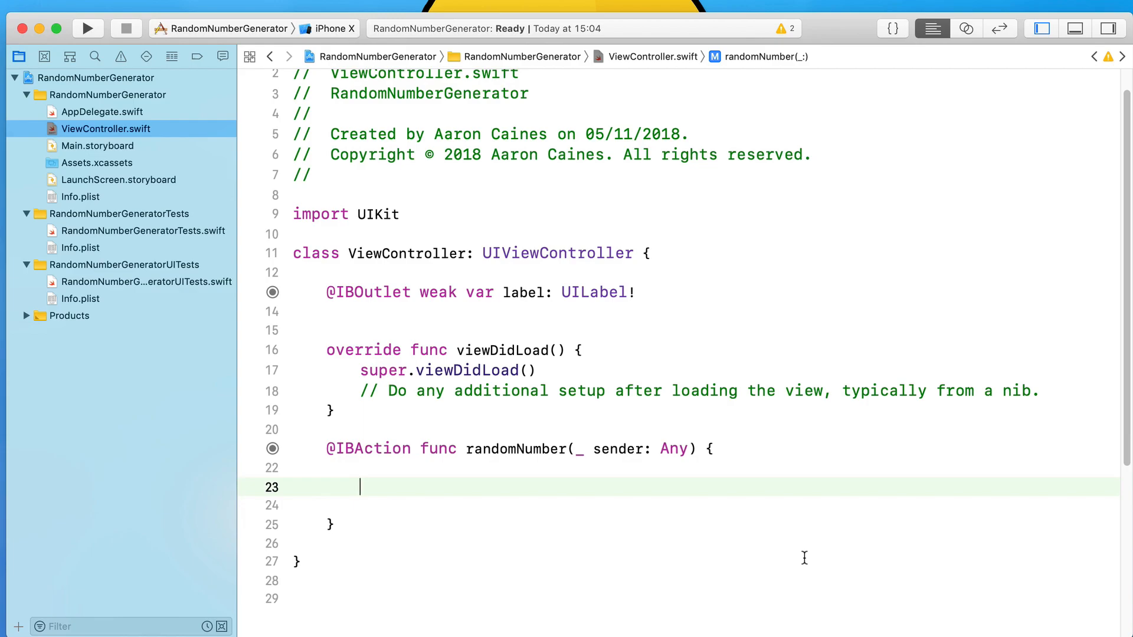
- Declare `let randomNumber = Int.random(in: 1...10)` inside the randomNumber action
{"action": "type", "text": "let"}
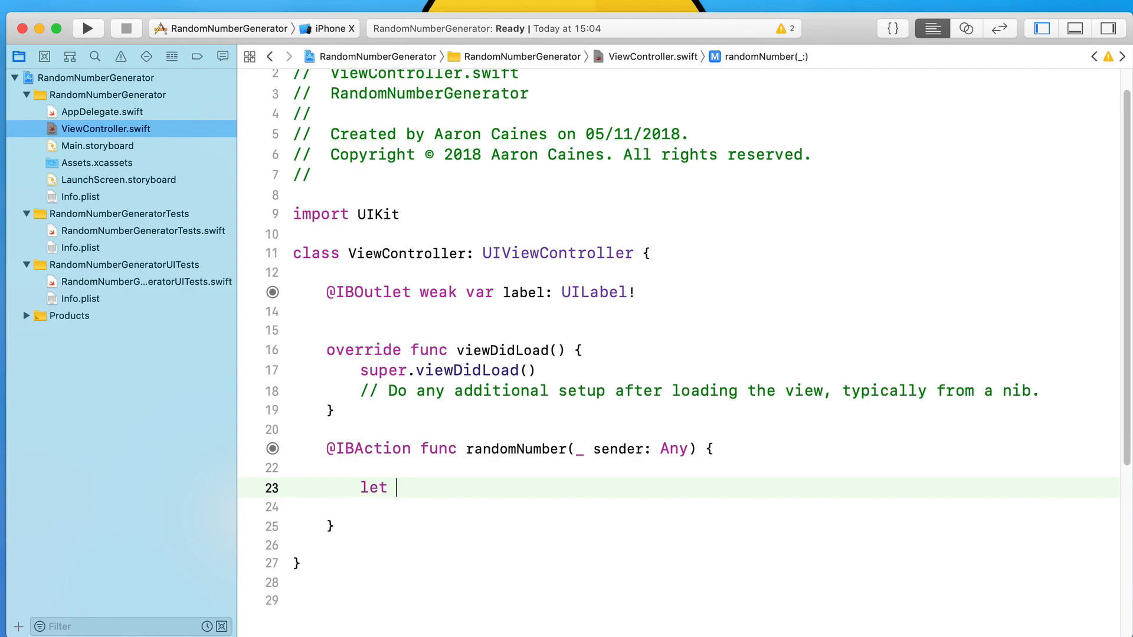
{"action": "type", "text": "randomNum"}
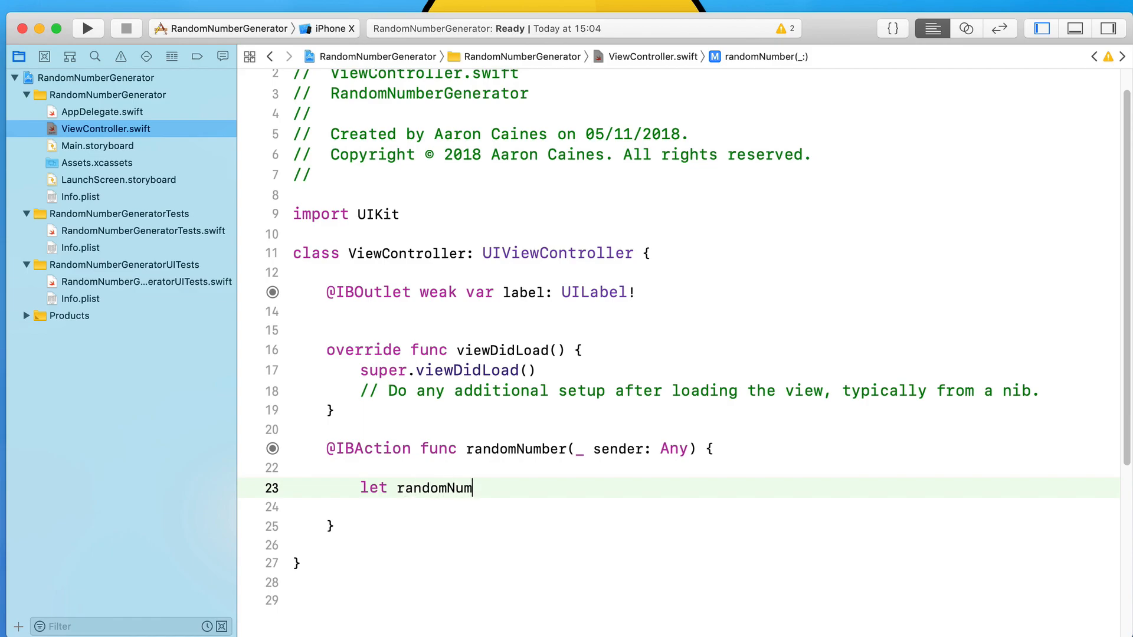
{"action": "type", "text": "ber ="}
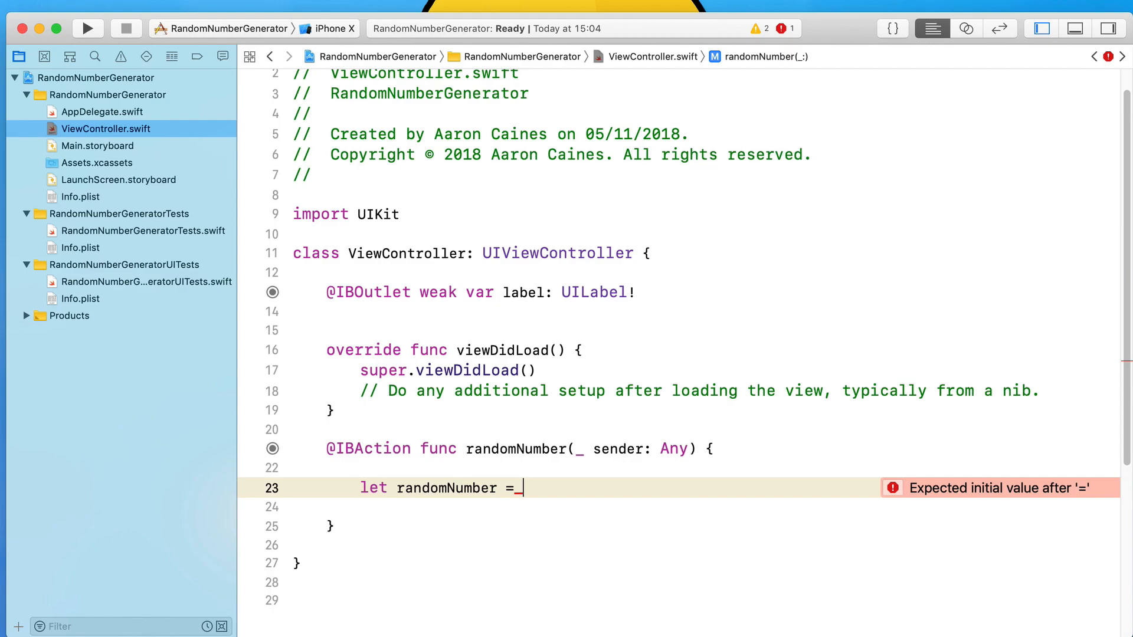
{"action": "type", "text": "Int"}
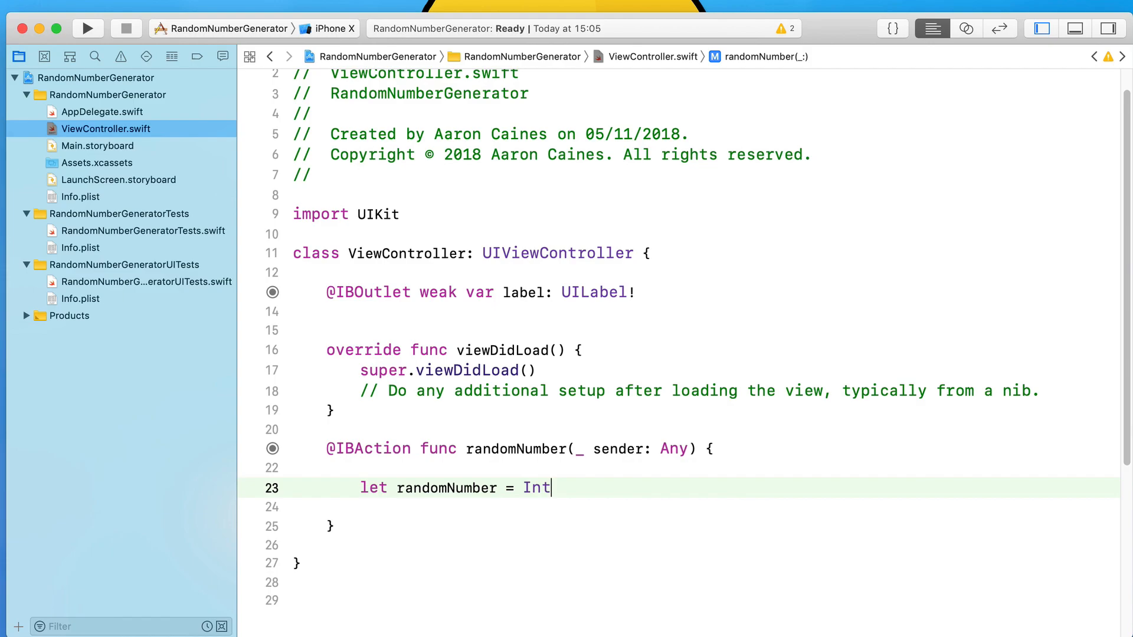
{"action": "type", "text": ".random(in: Range<Int>"}
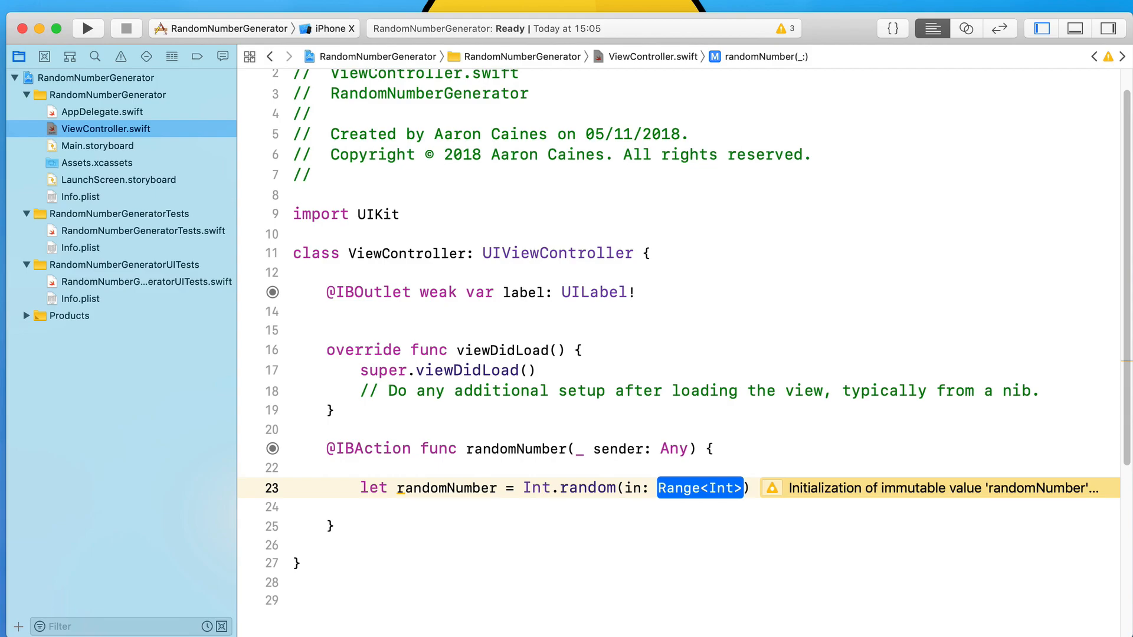
{"action": "type", "text": "1"}
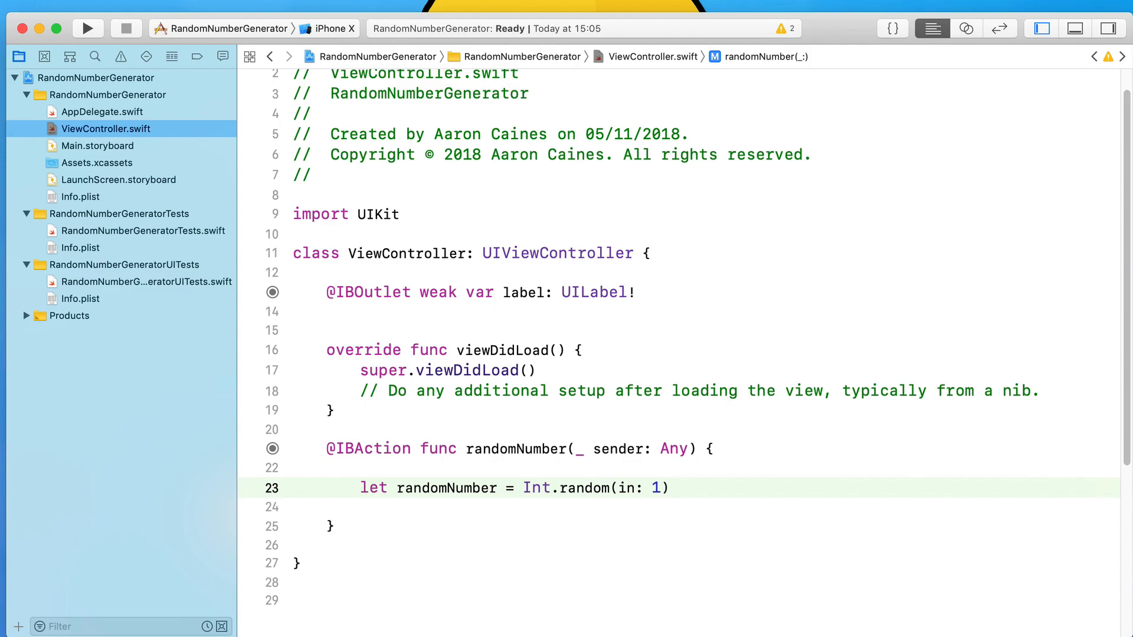
{"action": "type", "text": "...10"}
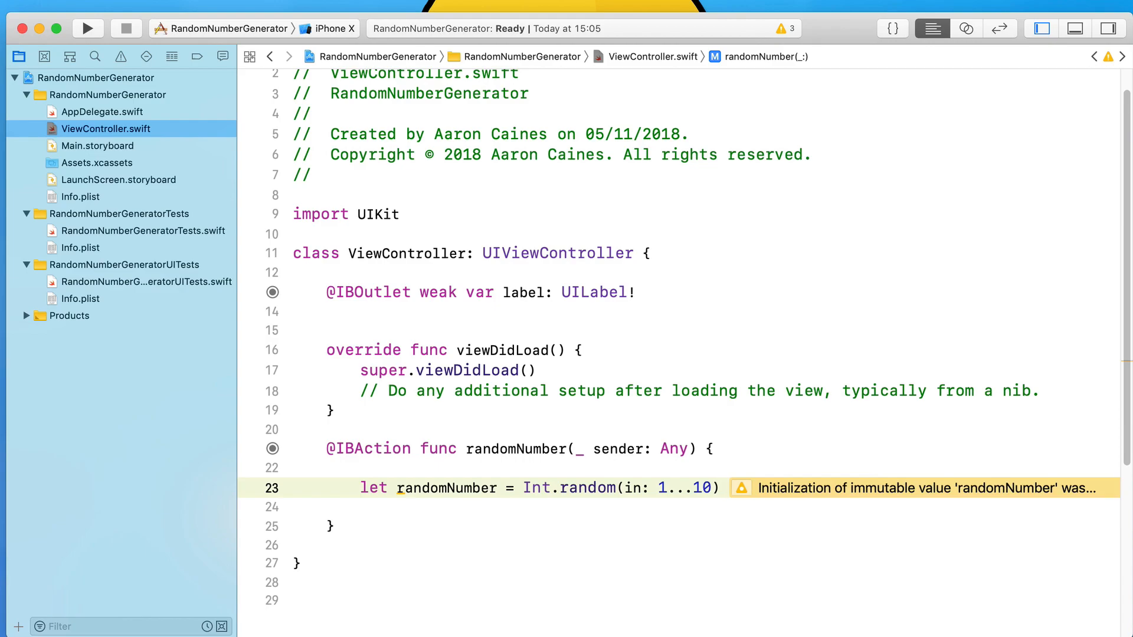
{"action": "key", "text": "Return"}
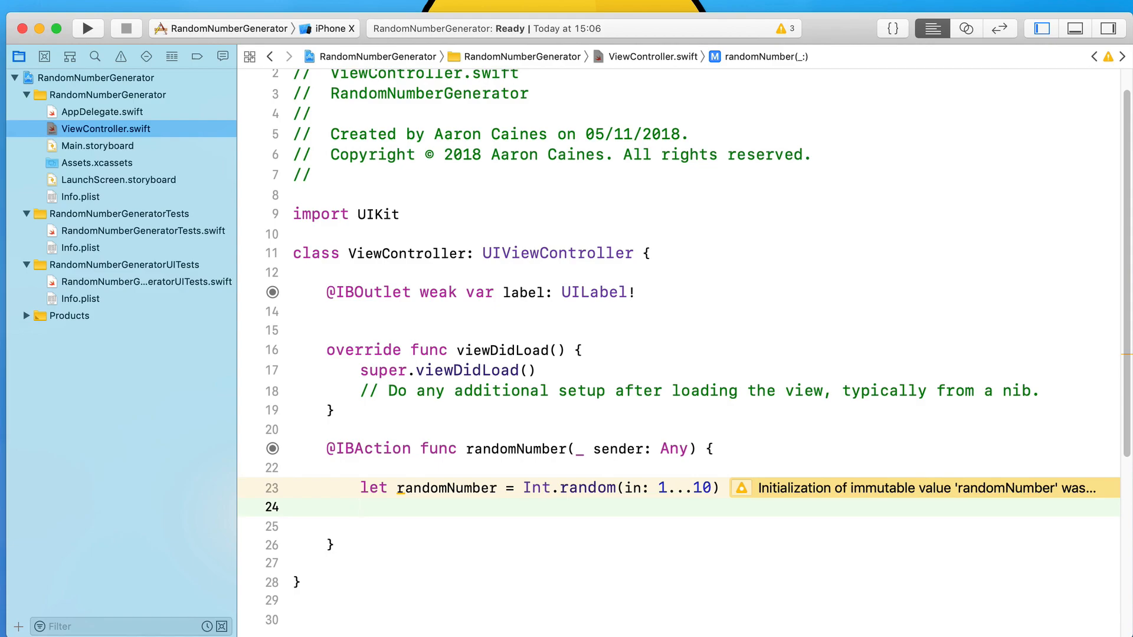
- Begin the next line with `label.text =` under the randomNumber constant
{"action": "left_click", "coordinate": [358, 506]}
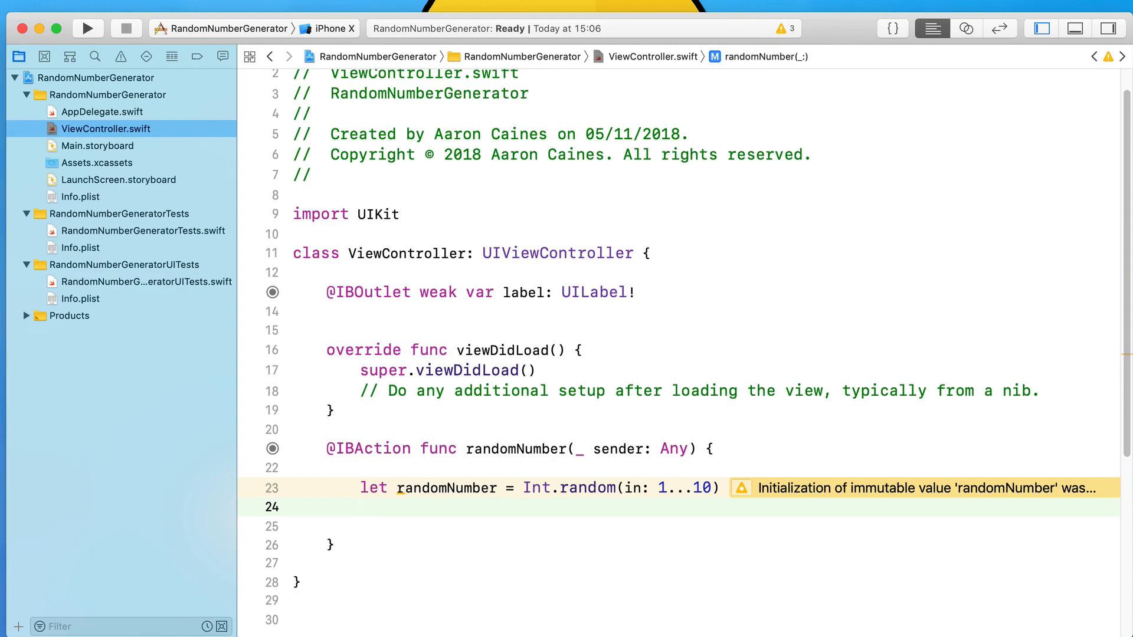
{"action": "left_click", "coordinate": [360, 506]}
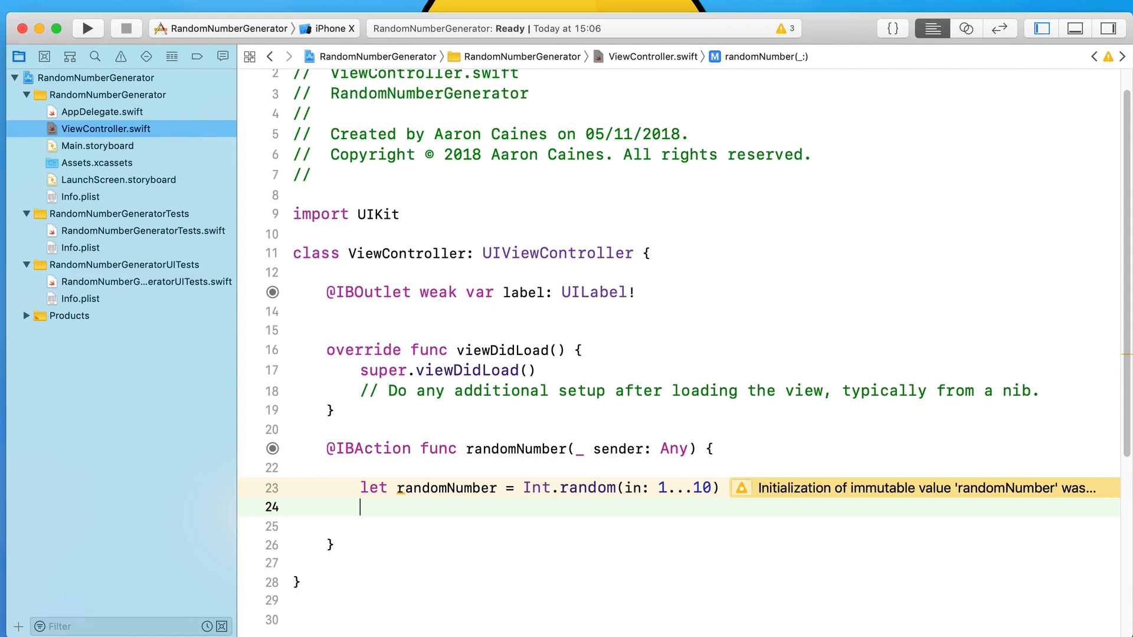
{"action": "type", "text": "l"}
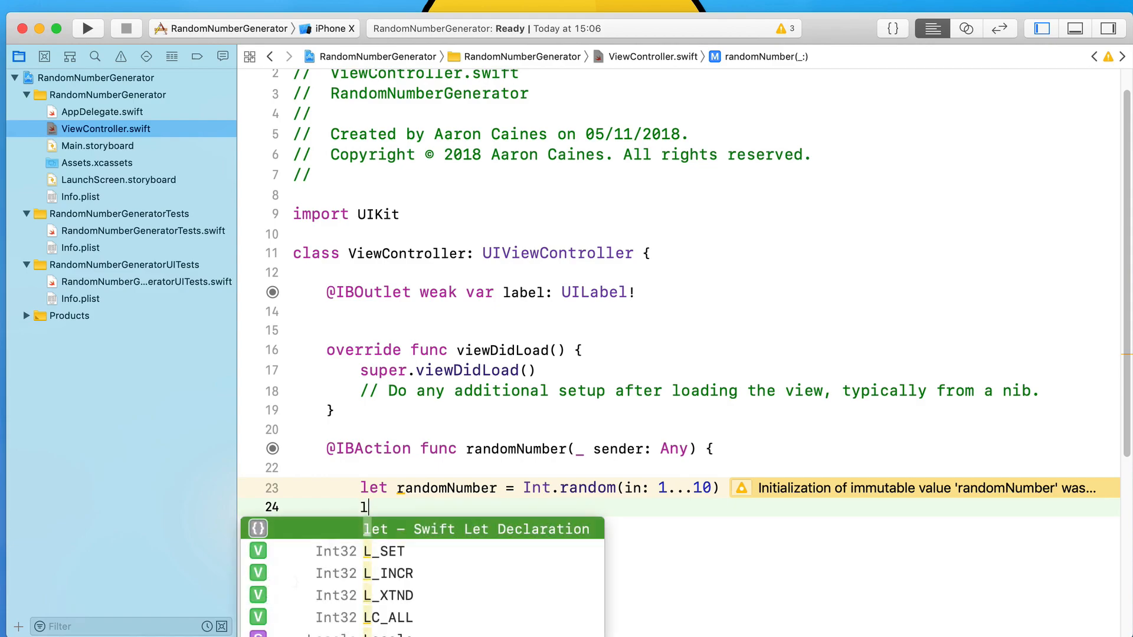
{"action": "type", "text": "abel"}
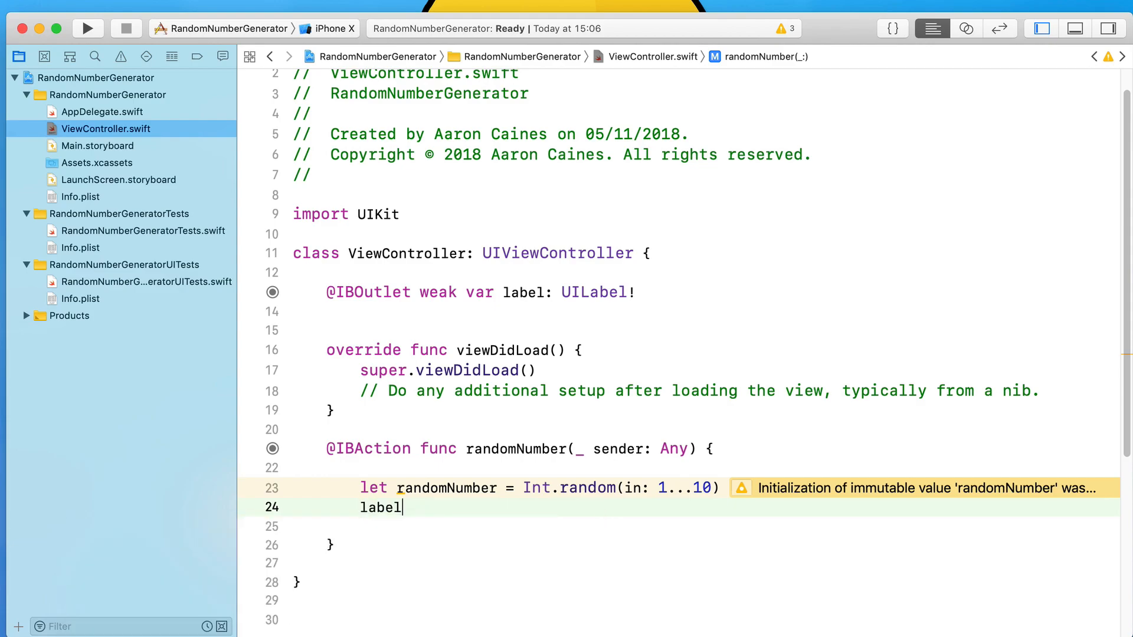
{"action": "type", "text": ".text"}
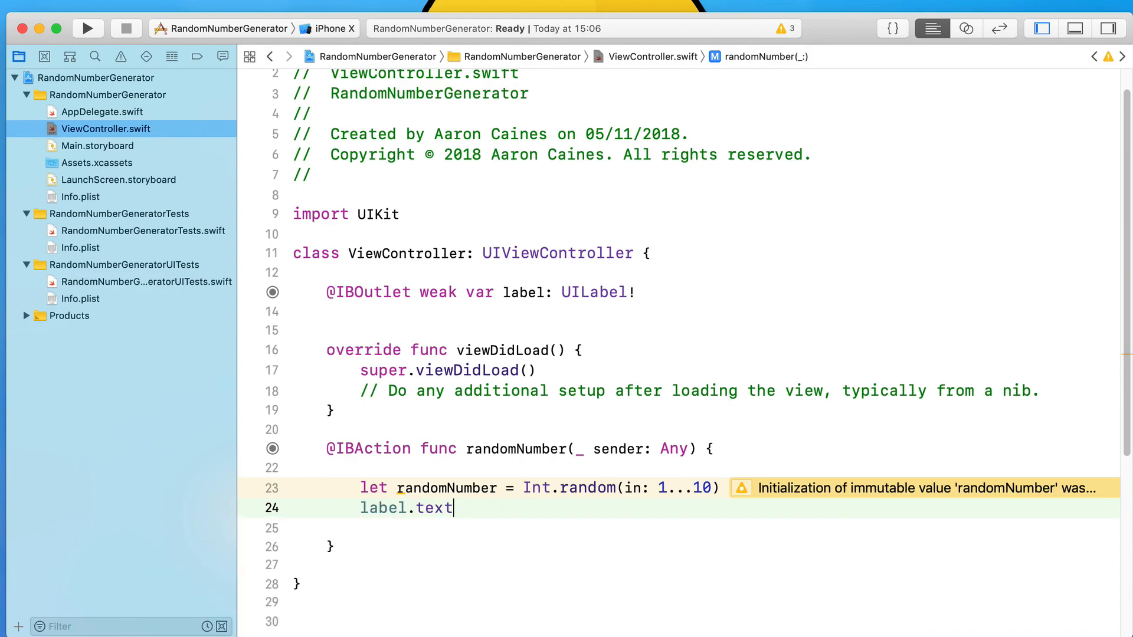
{"action": "type", "text": "="}
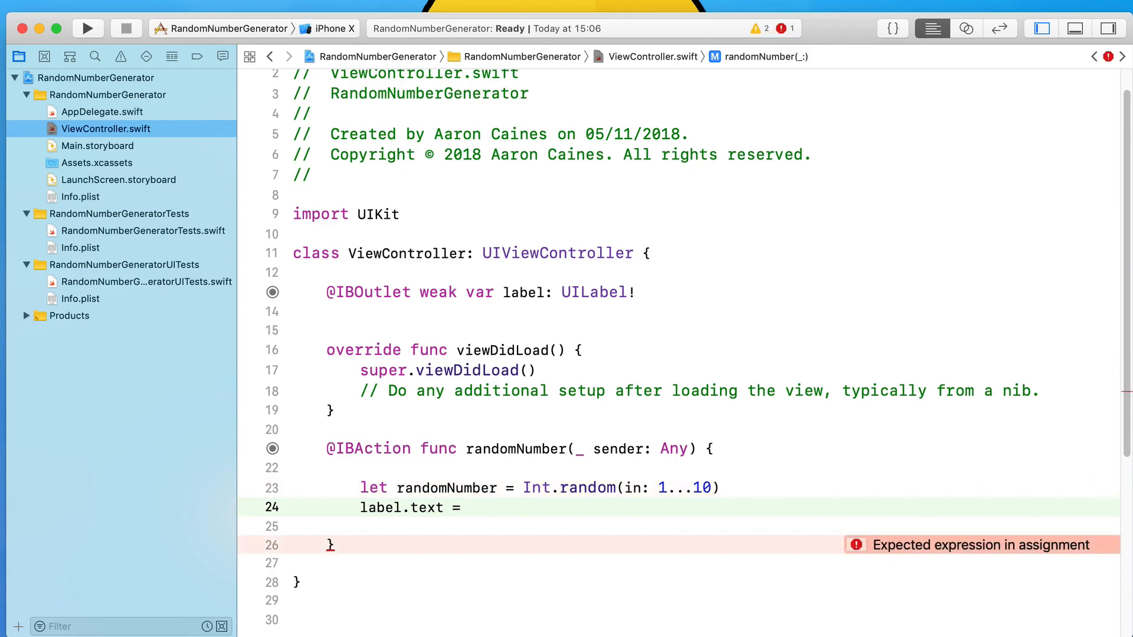
- Complete the line as `label.text = String(randomNumber)` and run the app in the simulator
{"action": "left_click", "coordinate": [469, 508]}
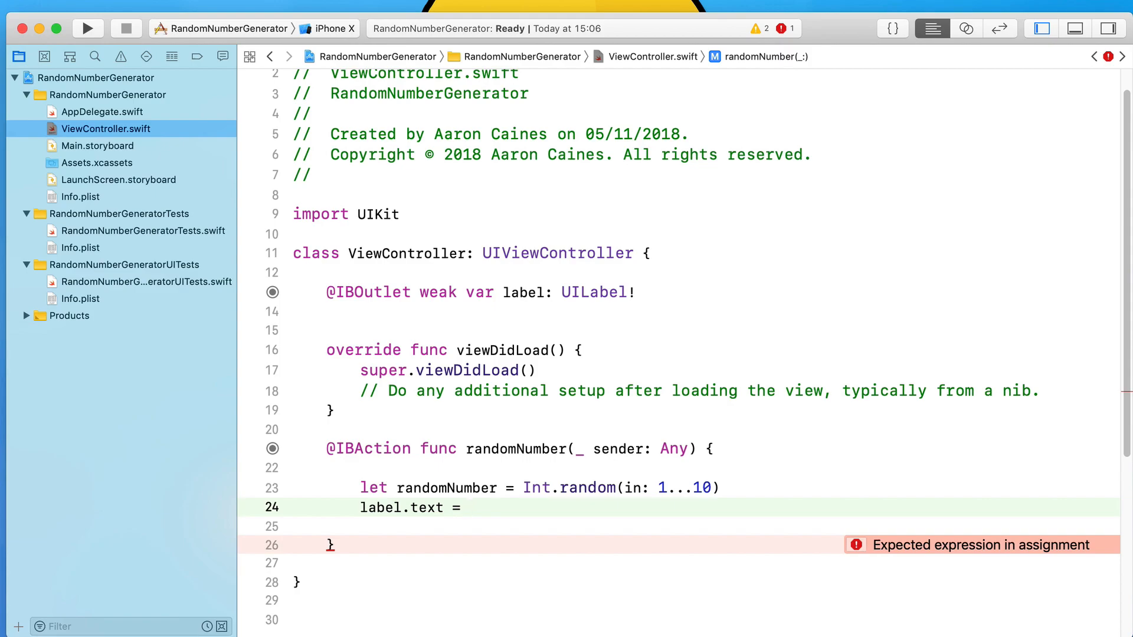
{"action": "type", "text": "String("}
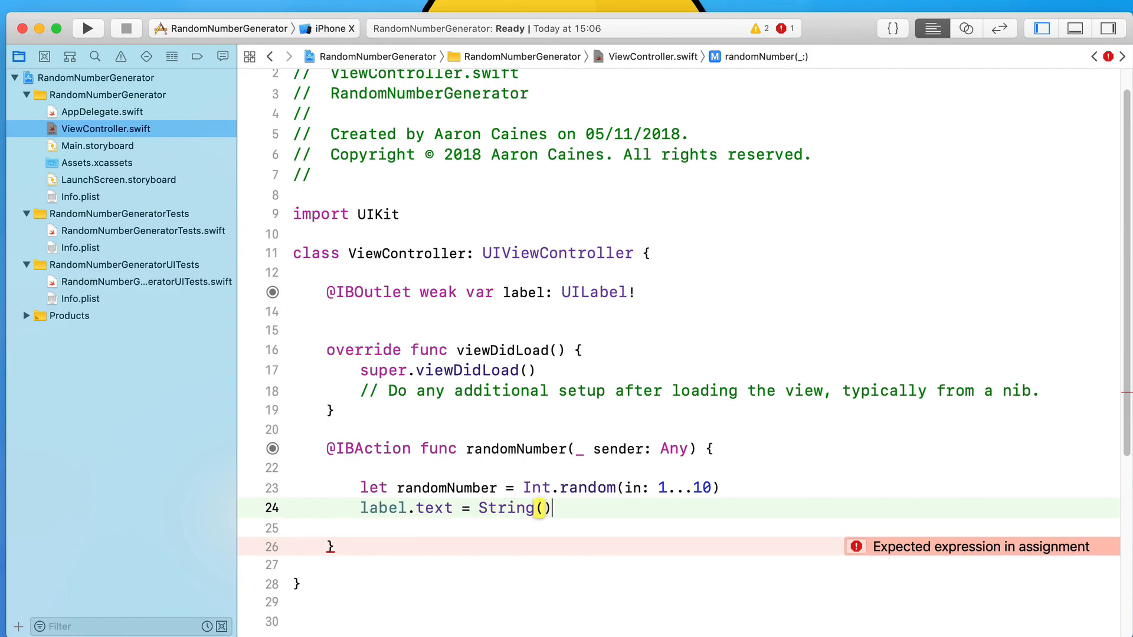
{"action": "type", "text": "r"}
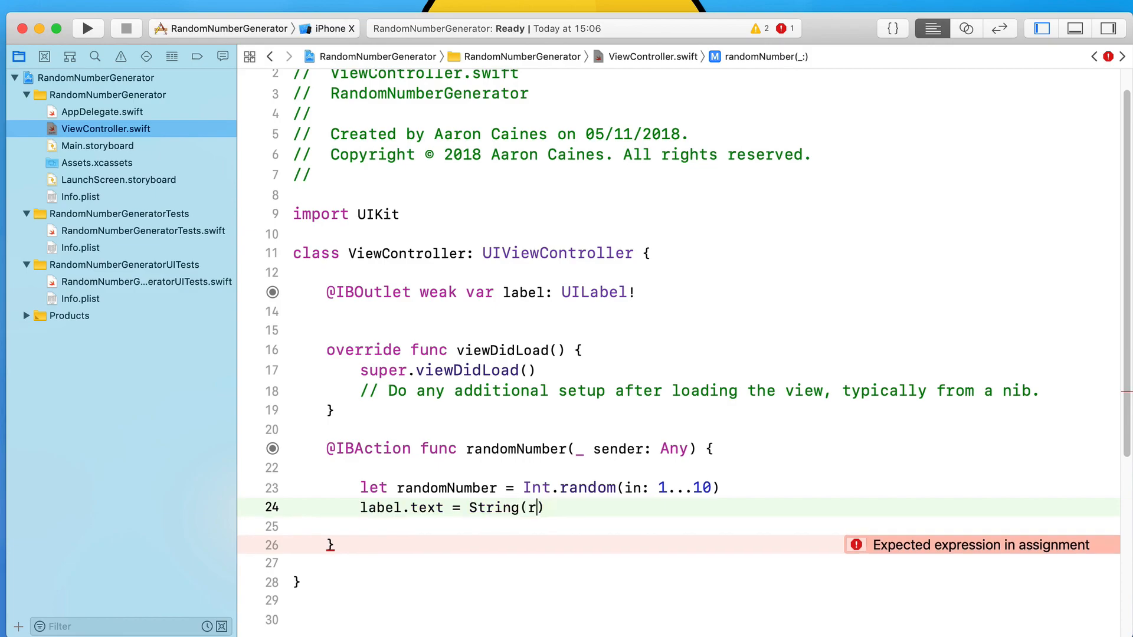
{"action": "type", "text": "andomNumber"}
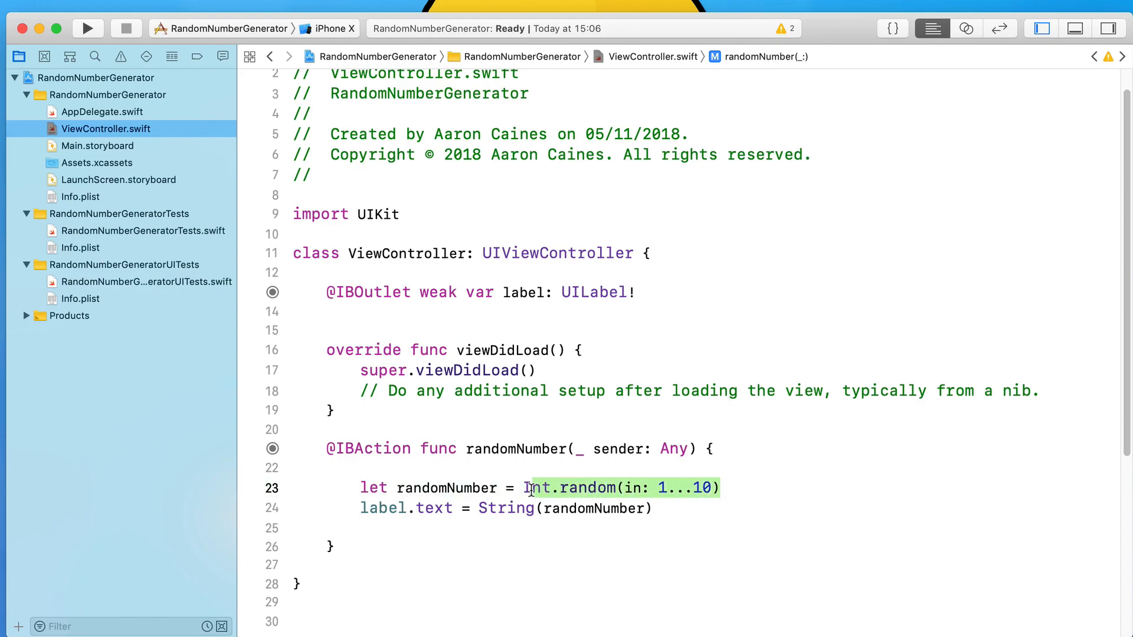
{"action": "double_click", "coordinate": [446, 487]}
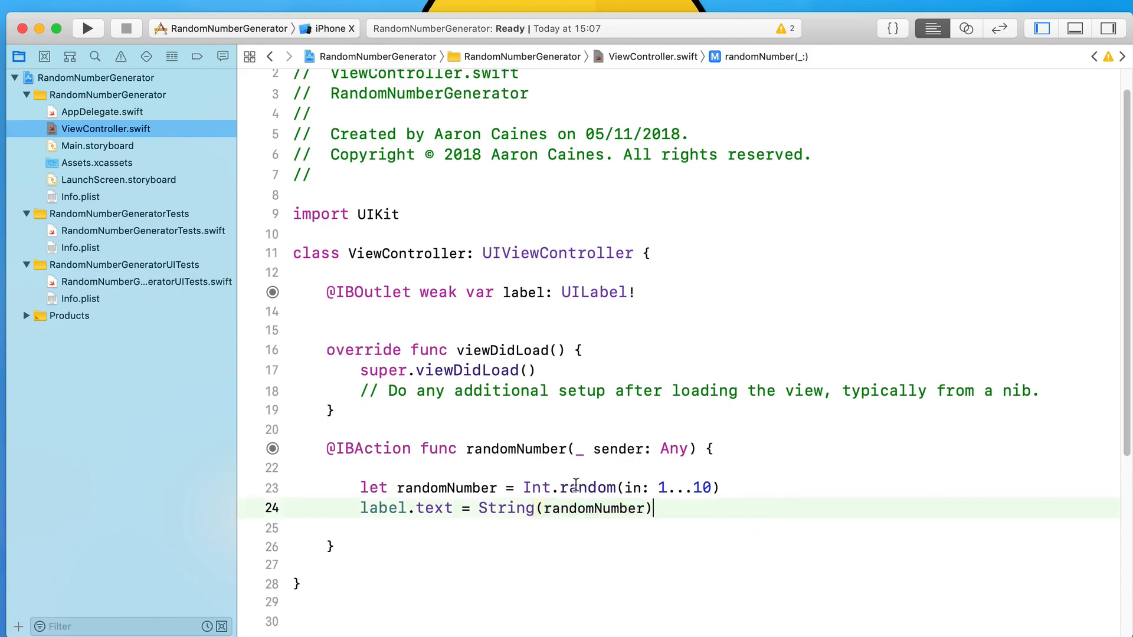
{"action": "mouse_move", "coordinate": [578, 487]}
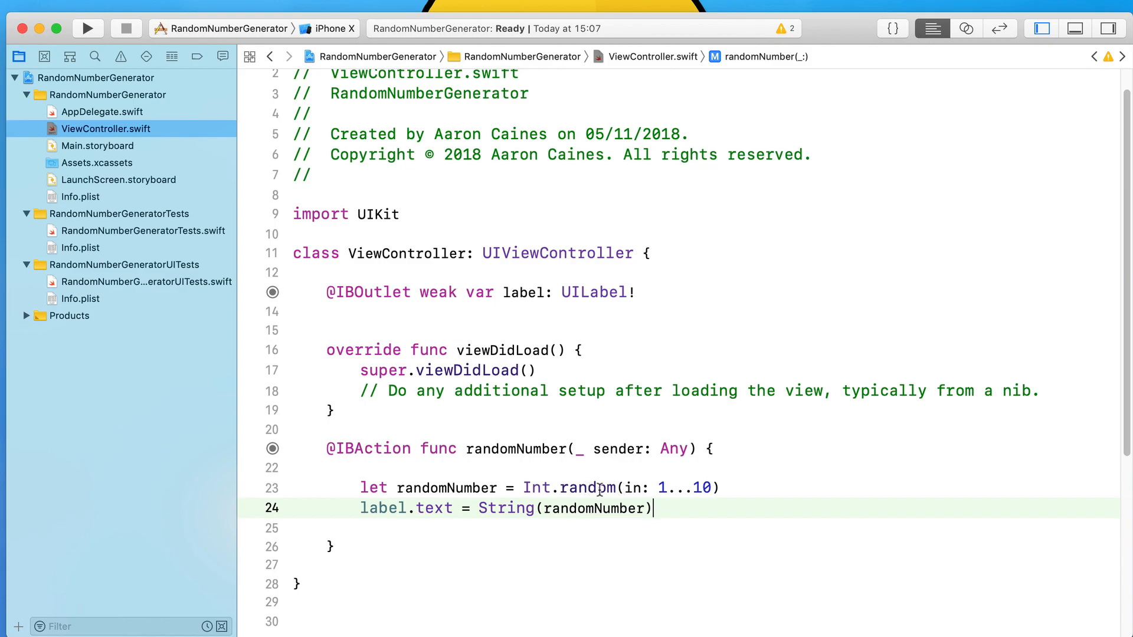
{"action": "mouse_move", "coordinate": [715, 489]}
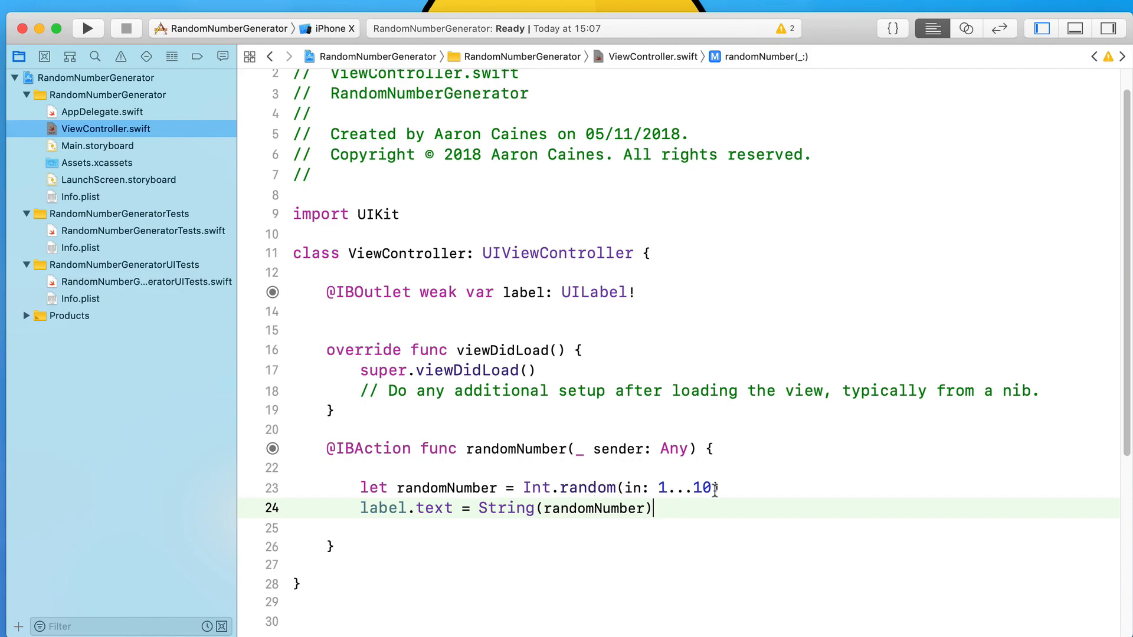
{"action": "mouse_move", "coordinate": [480, 496]}
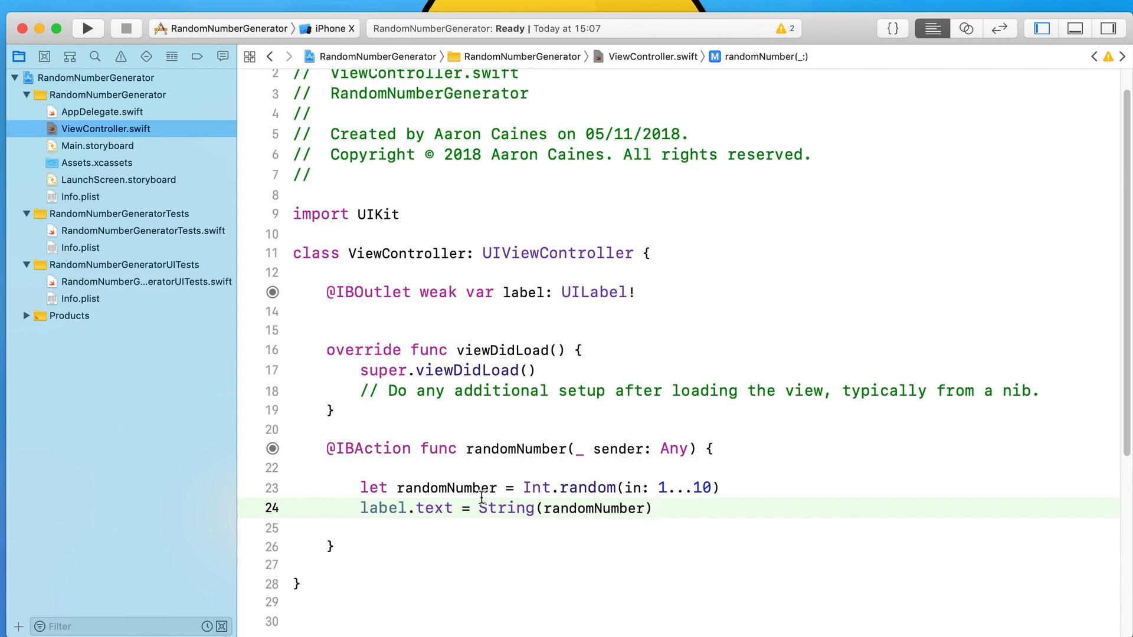
{"action": "mouse_move", "coordinate": [446, 488]}
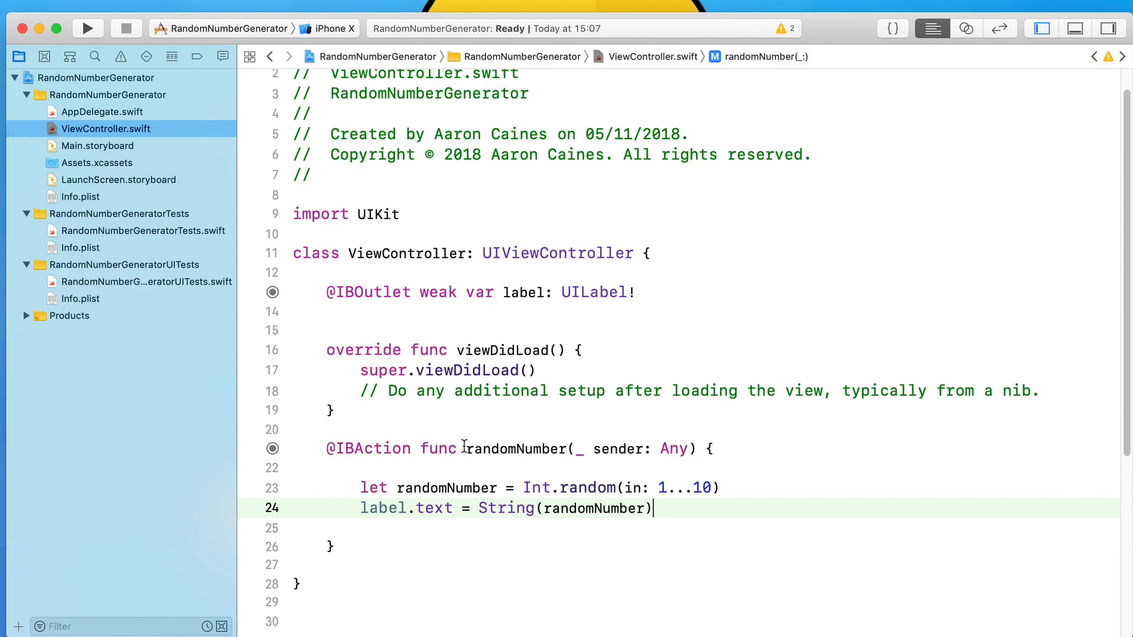
{"action": "left_click", "coordinate": [87, 28]}
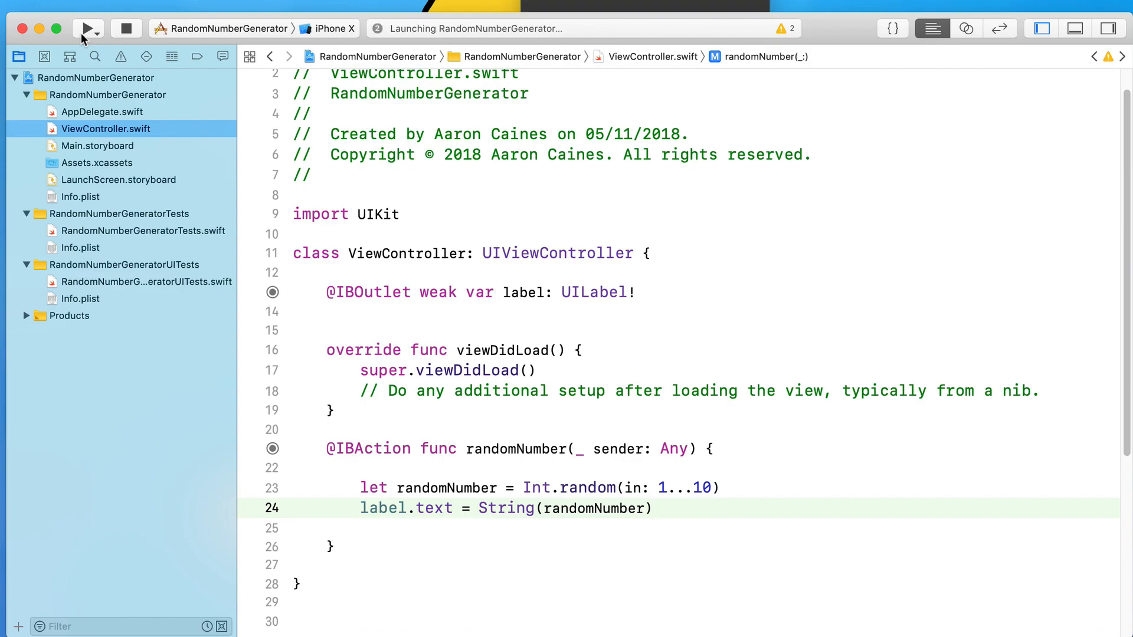
- Tap Random Number repeatedly in the simulator, showing values such as 7, 10, 4 and 5
{"action": "left_click", "coordinate": [87, 29]}
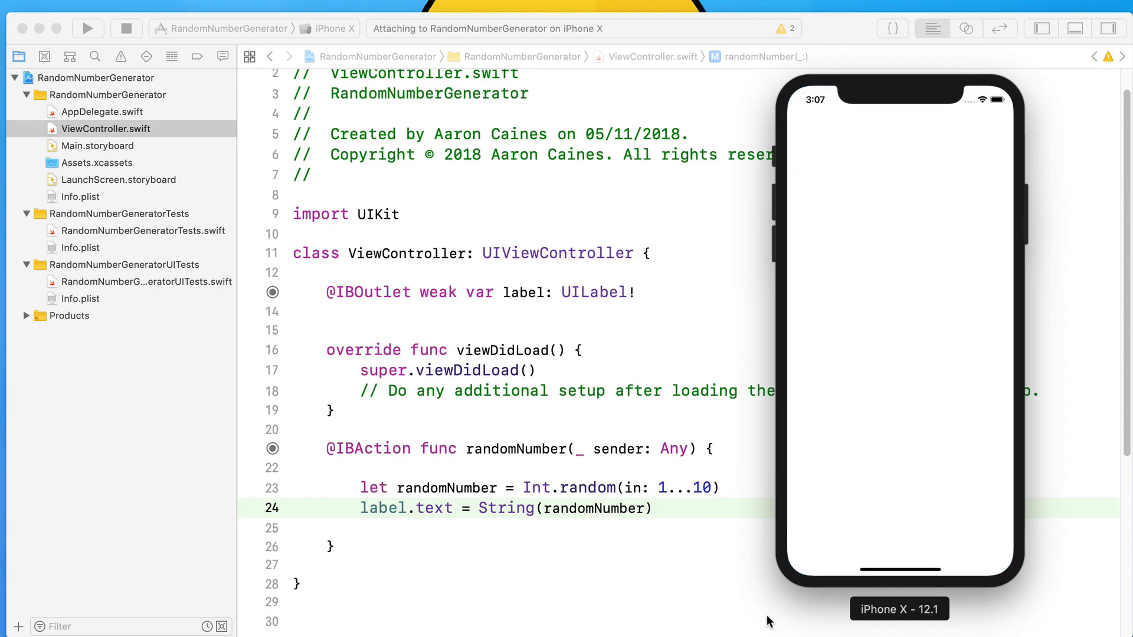
{"action": "left_click", "coordinate": [86, 28]}
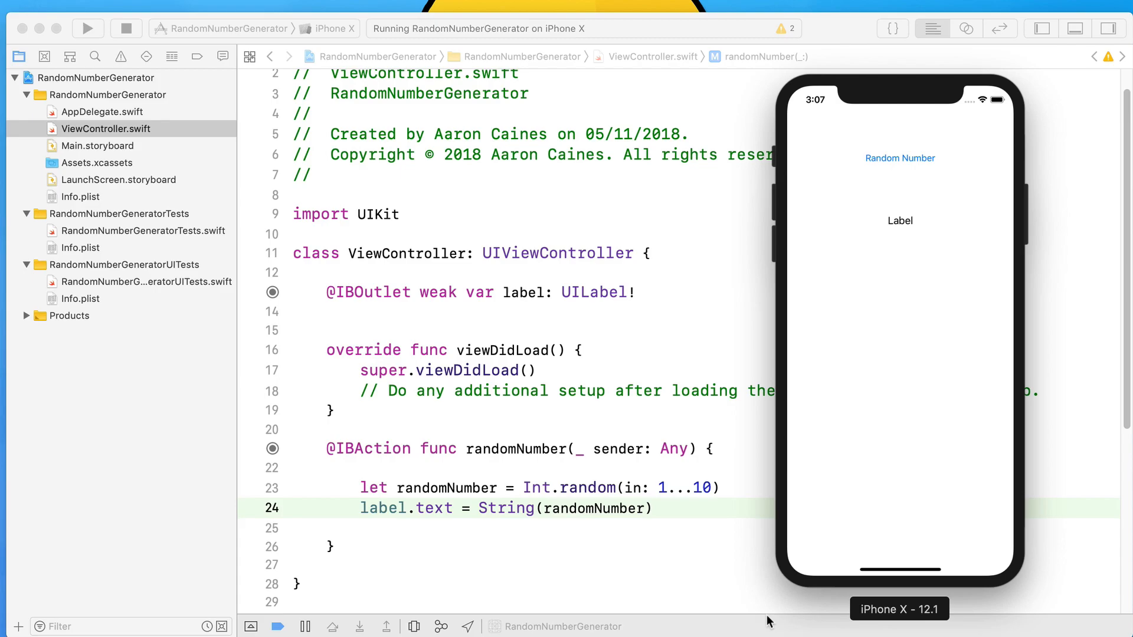
{"action": "mouse_move", "coordinate": [891, 201]}
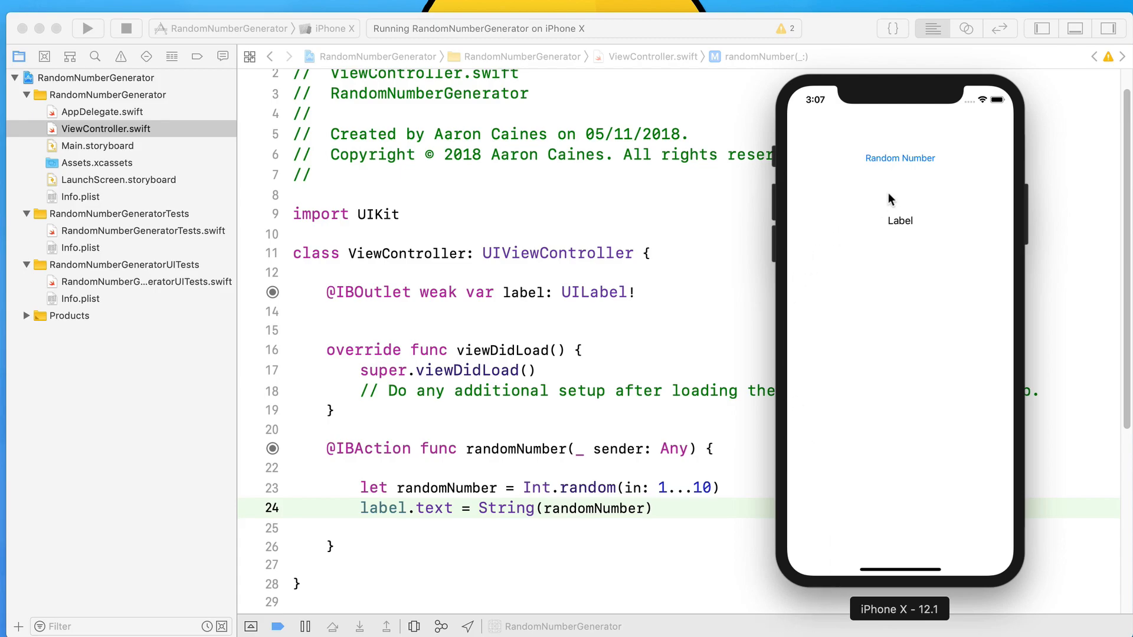
{"action": "left_click", "coordinate": [900, 158]}
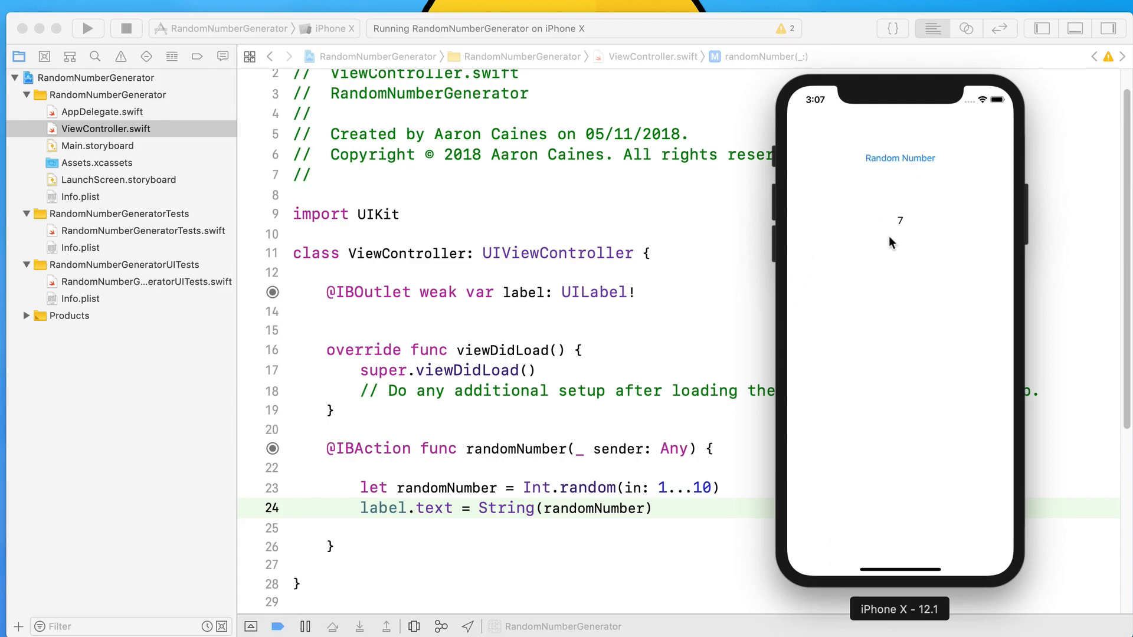
{"action": "mouse_move", "coordinate": [365, 515]}
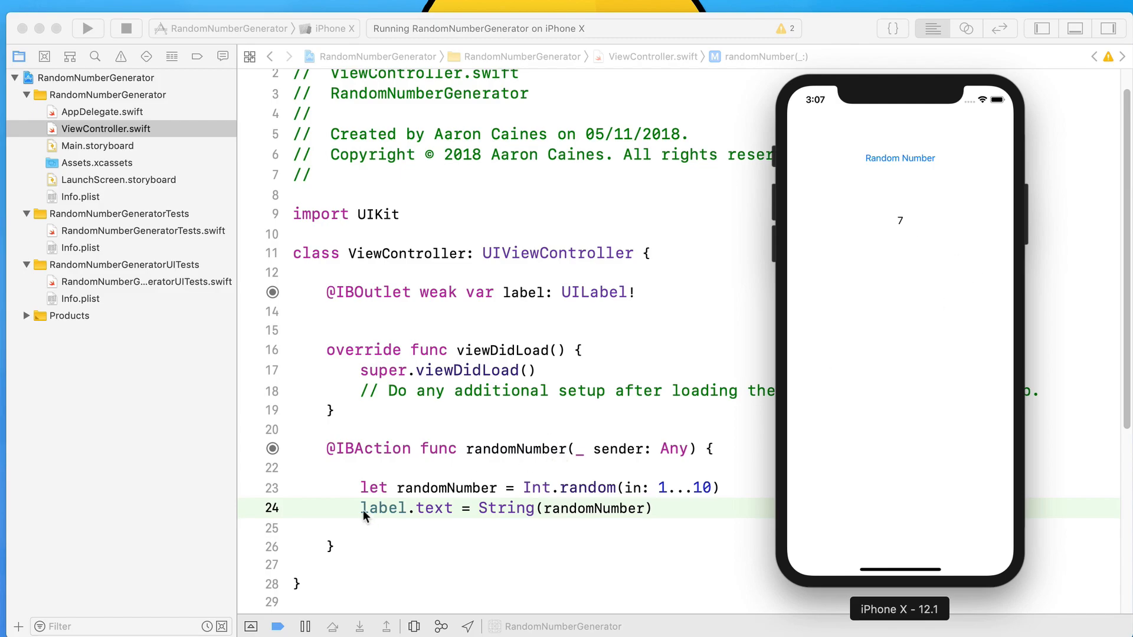
{"action": "mouse_move", "coordinate": [408, 487]}
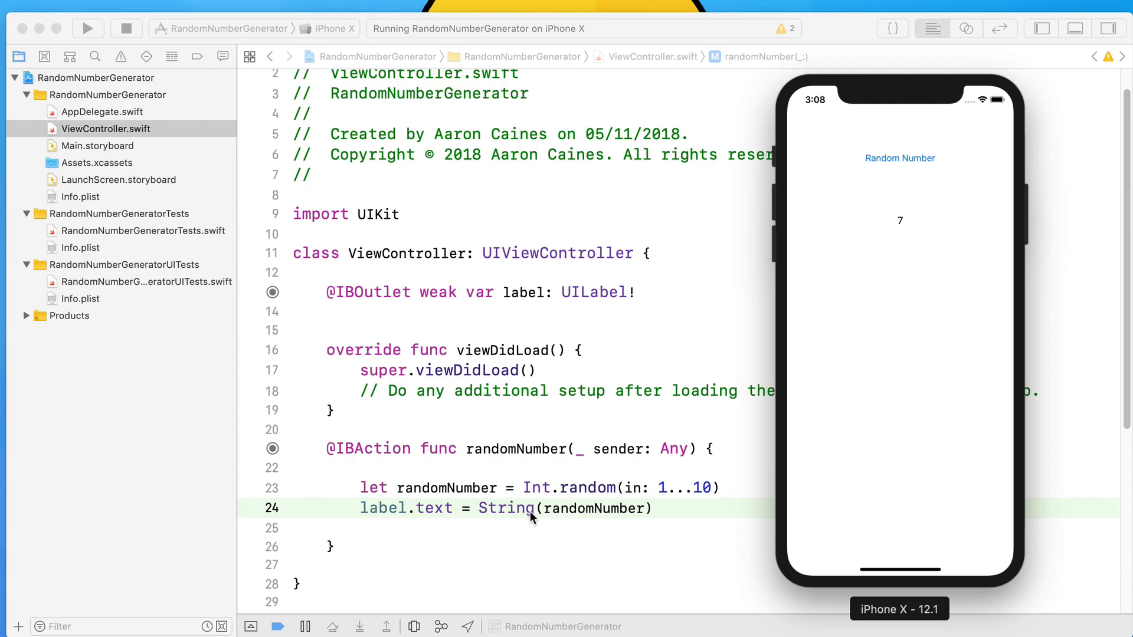
{"action": "mouse_move", "coordinate": [456, 513]}
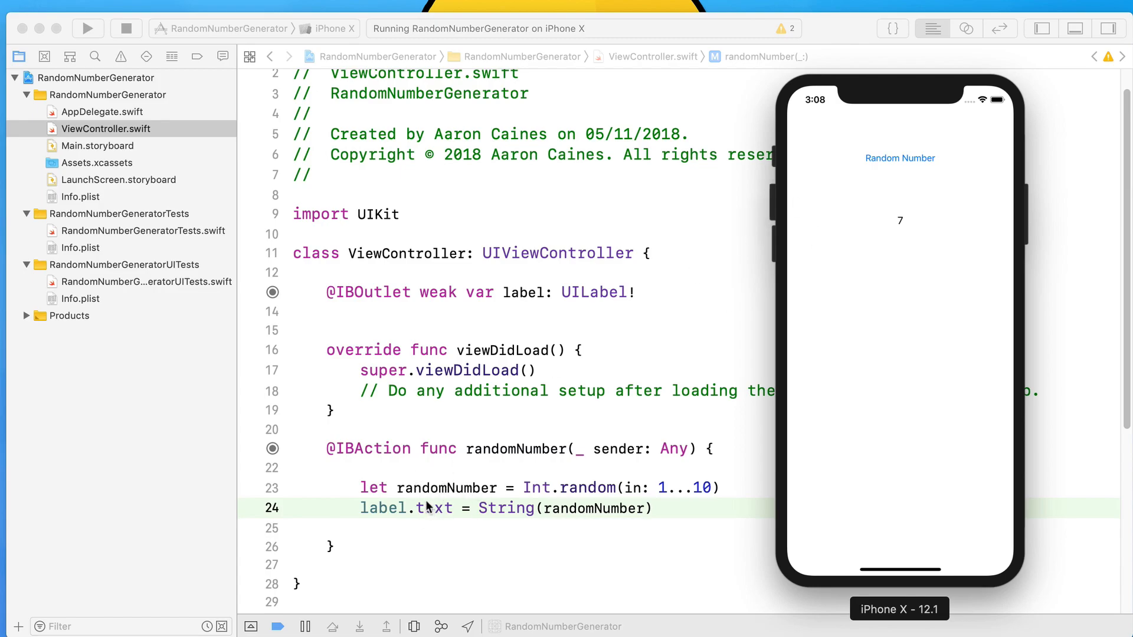
{"action": "left_click", "coordinate": [899, 158]}
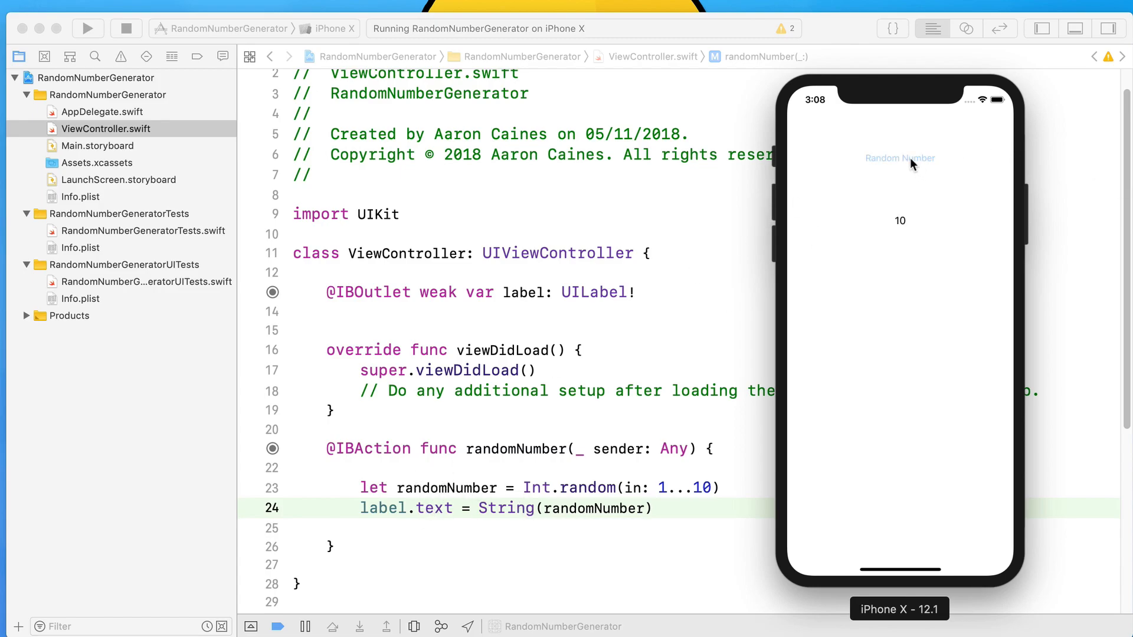
{"action": "left_click", "coordinate": [899, 158]}
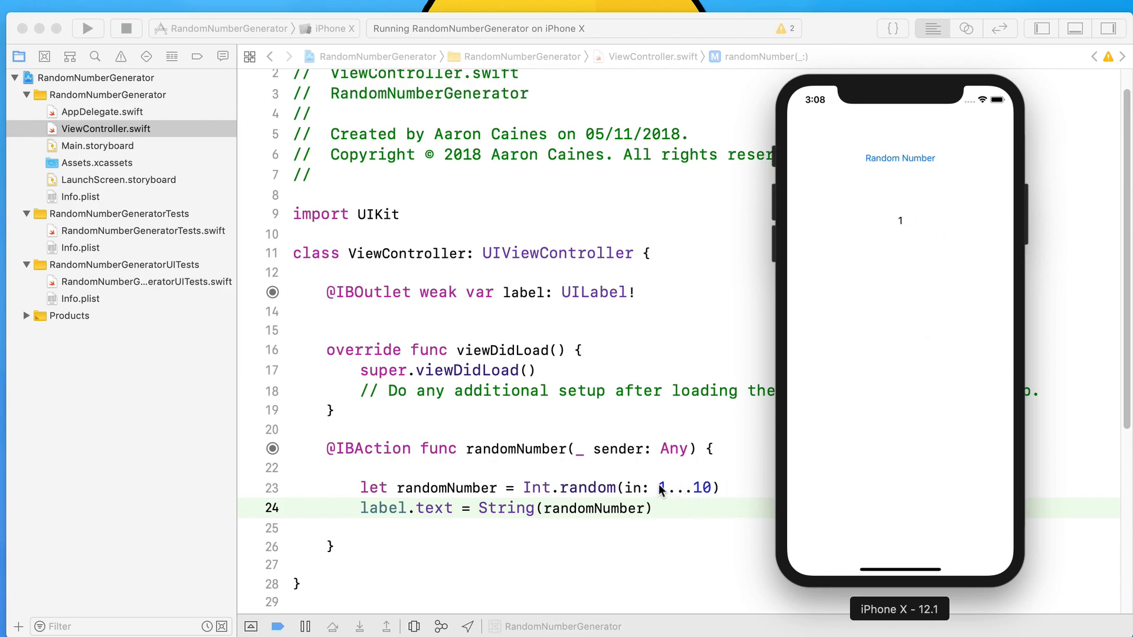
{"action": "mouse_move", "coordinate": [962, 123]}
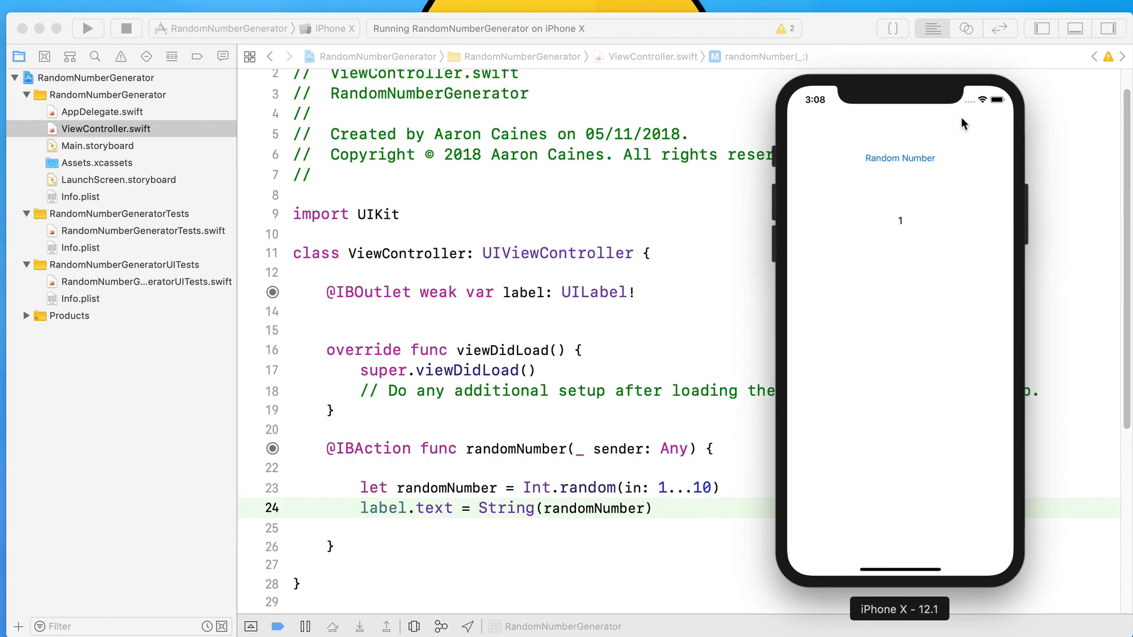
{"action": "left_click", "coordinate": [900, 158]}
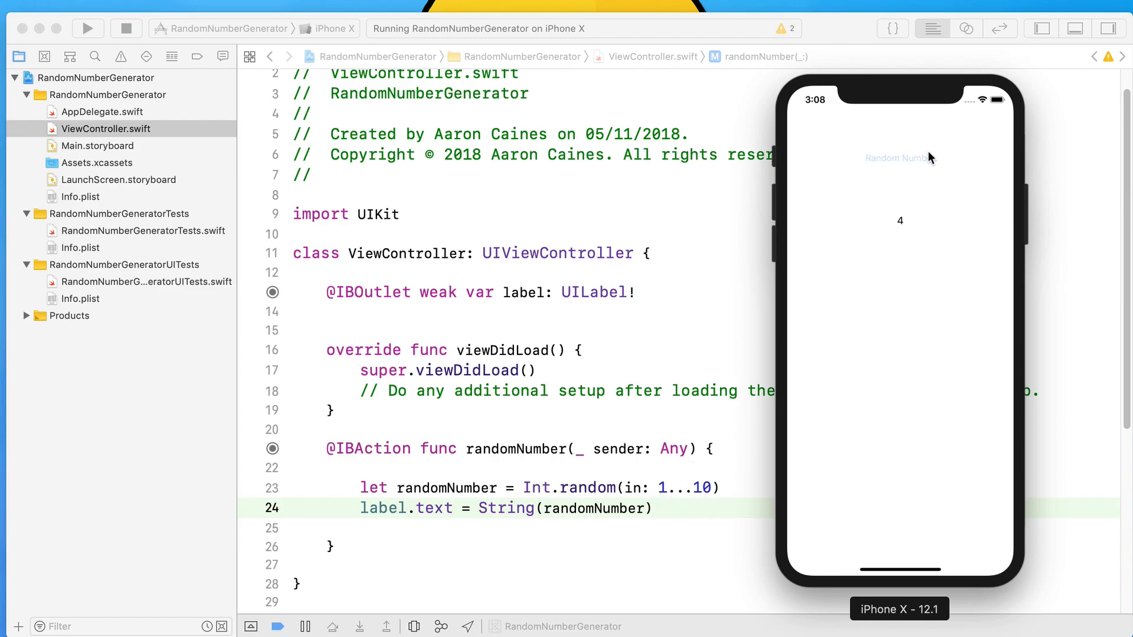
{"action": "mouse_move", "coordinate": [939, 163]}
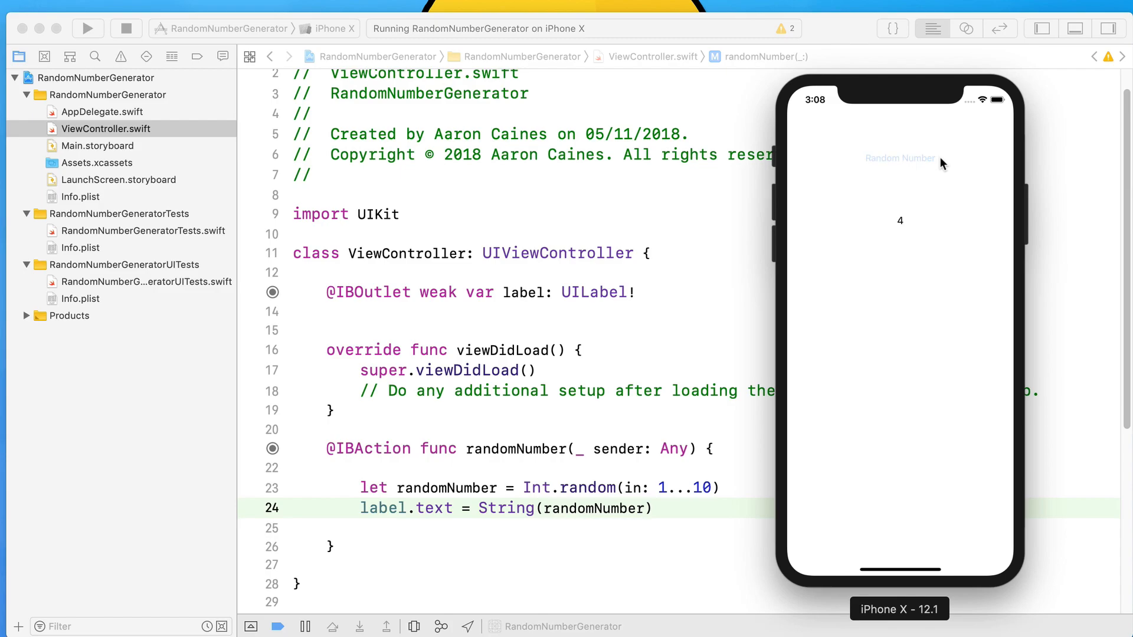
{"action": "left_click", "coordinate": [899, 158]}
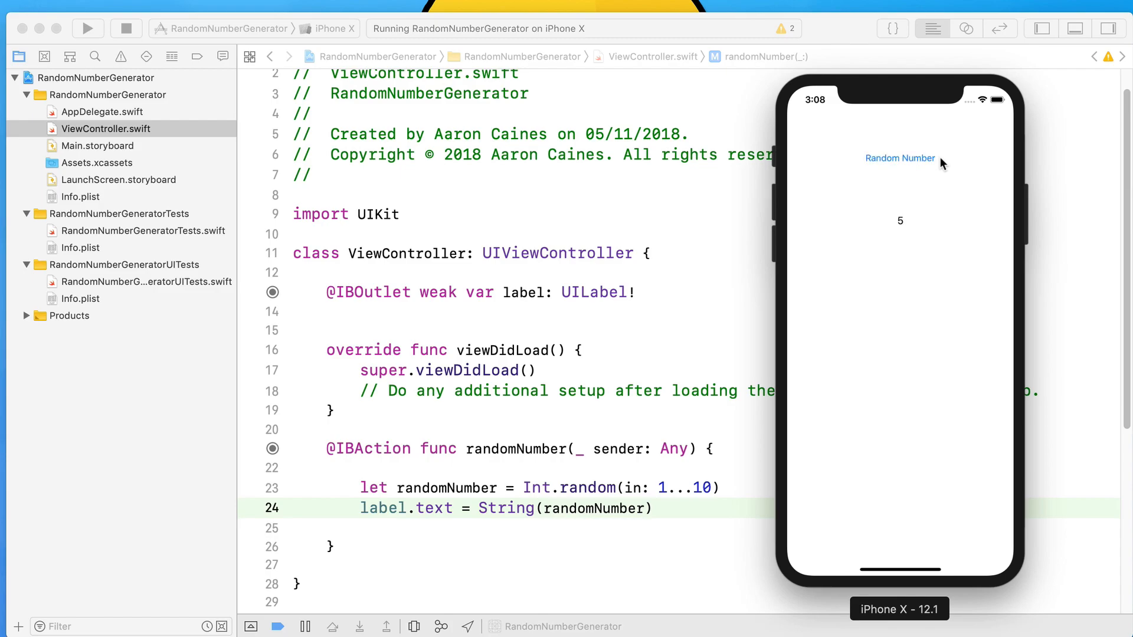
{"action": "mouse_move", "coordinate": [704, 495]}
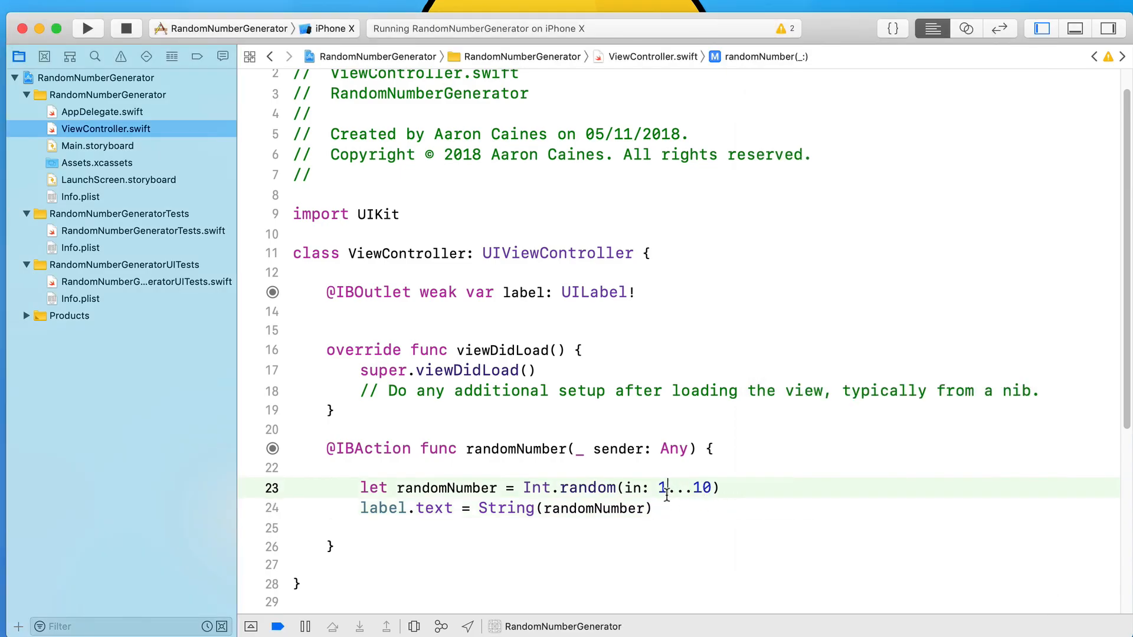
- Change the range to 100...1000 and relaunch the app, stopping the running instance
{"action": "type", "text": "00"}
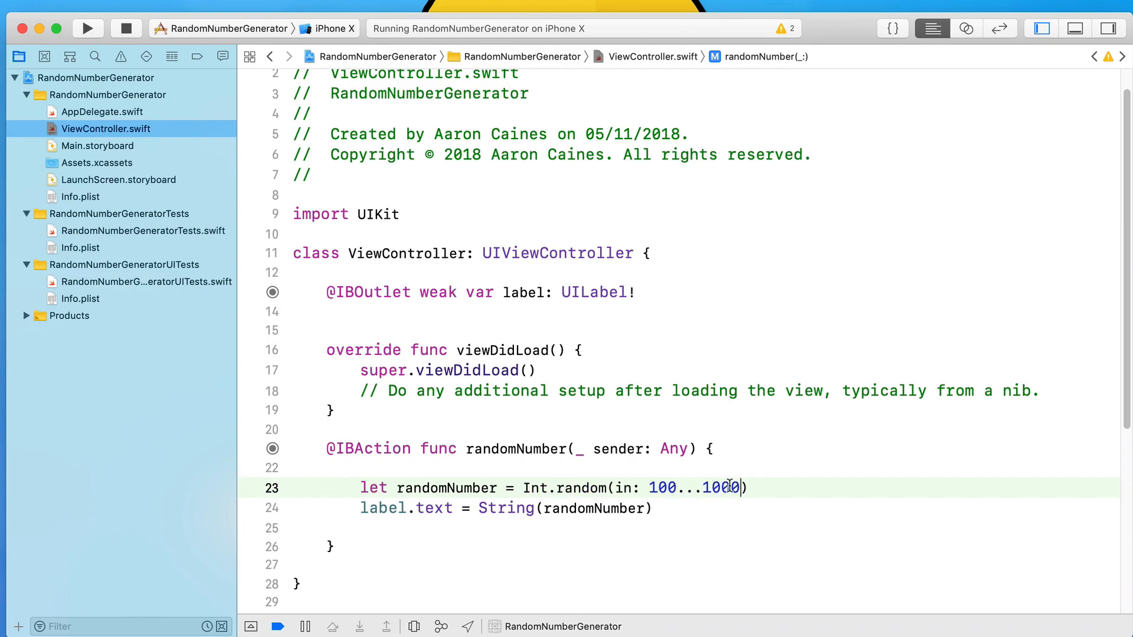
{"action": "left_click", "coordinate": [88, 29]}
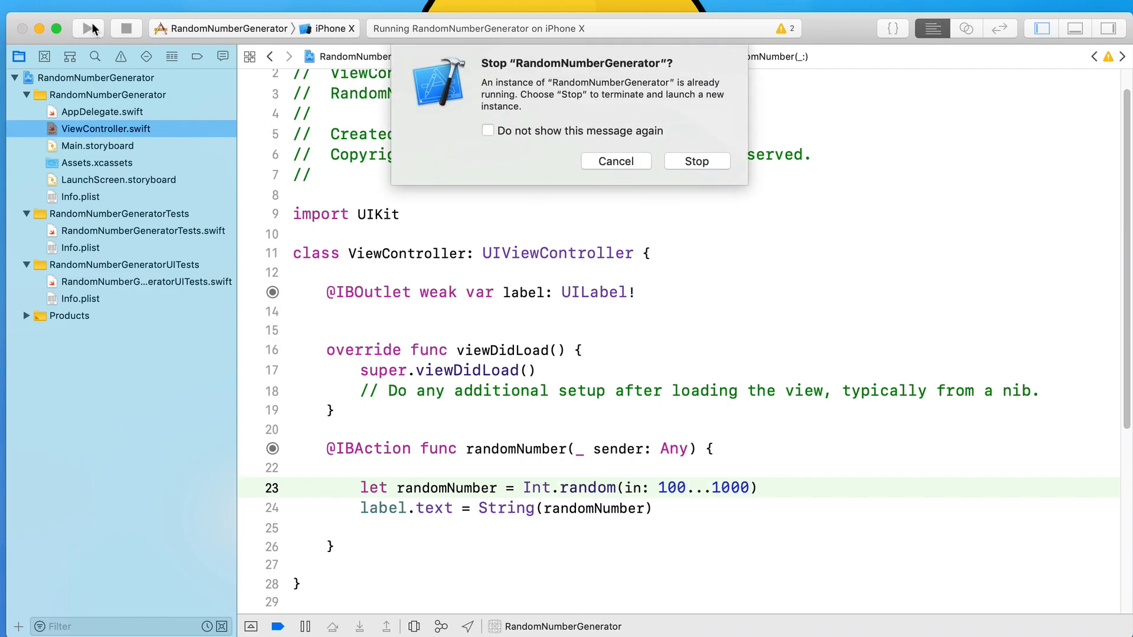
{"action": "left_click", "coordinate": [695, 161]}
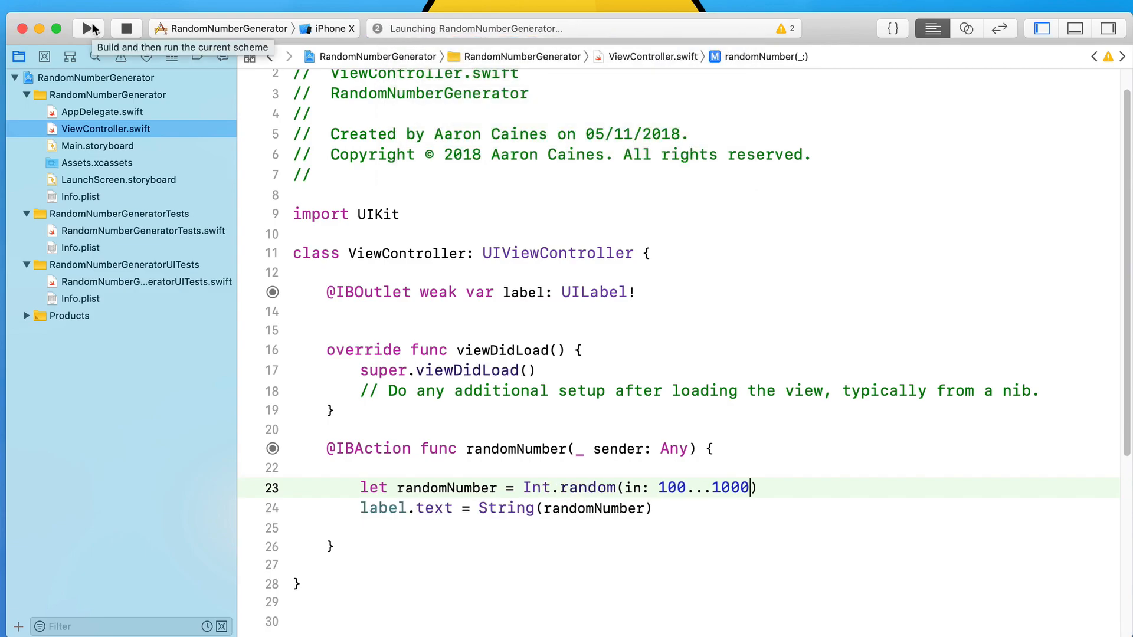
{"action": "left_click", "coordinate": [87, 28]}
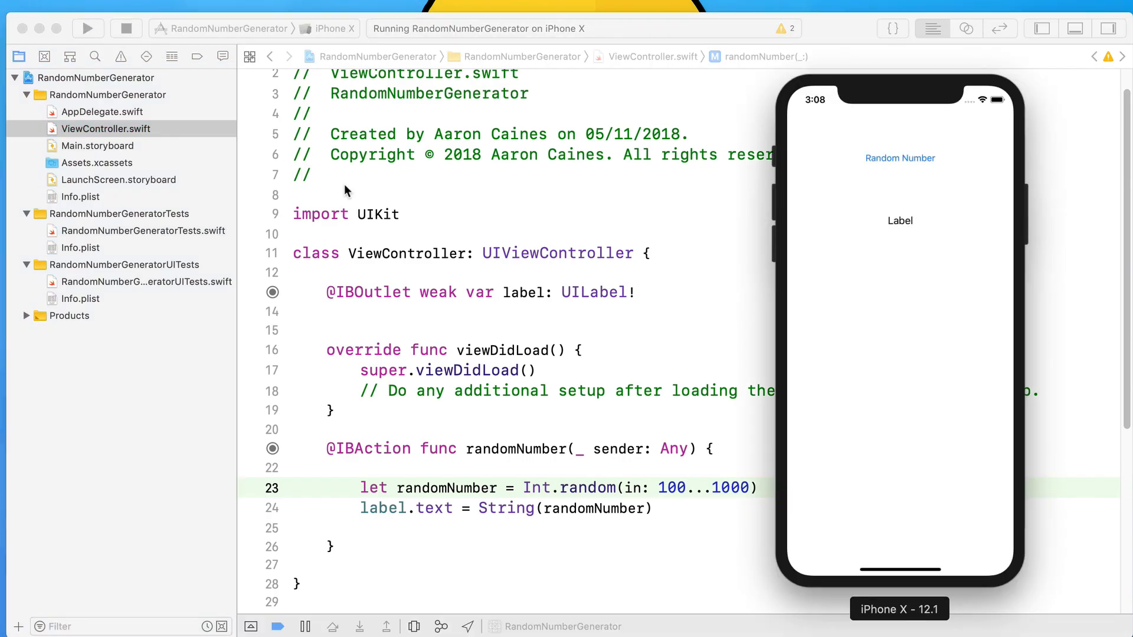
- Tap Random Number repeatedly to show three-digit values like 909, 365 and 140
{"action": "left_click", "coordinate": [899, 158]}
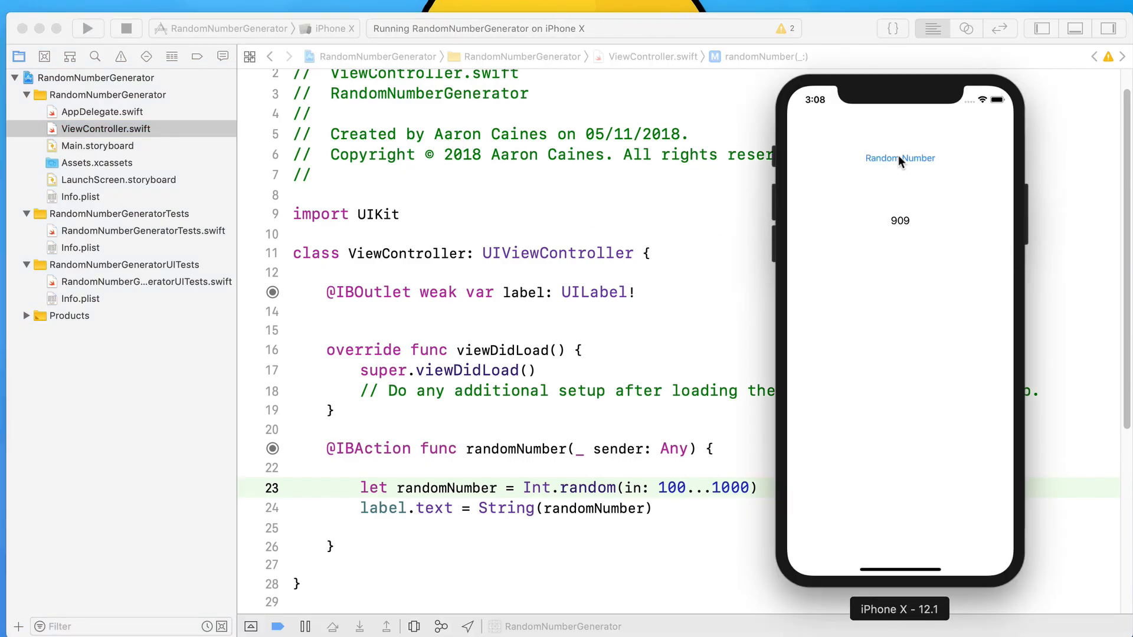
{"action": "left_click", "coordinate": [899, 159]}
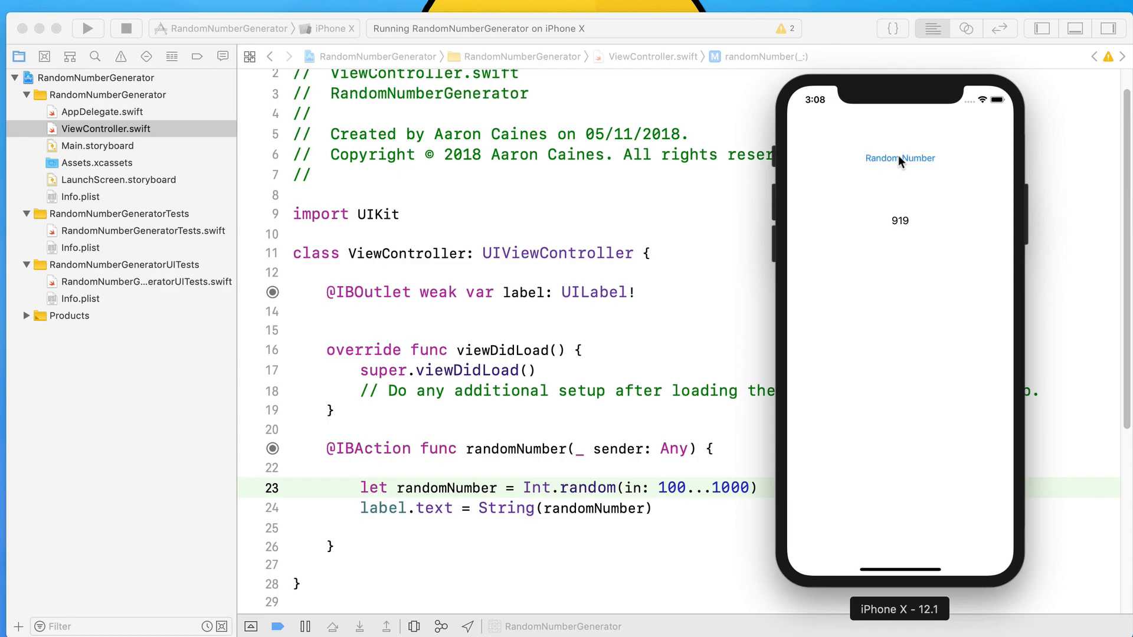
{"action": "left_click", "coordinate": [899, 158]}
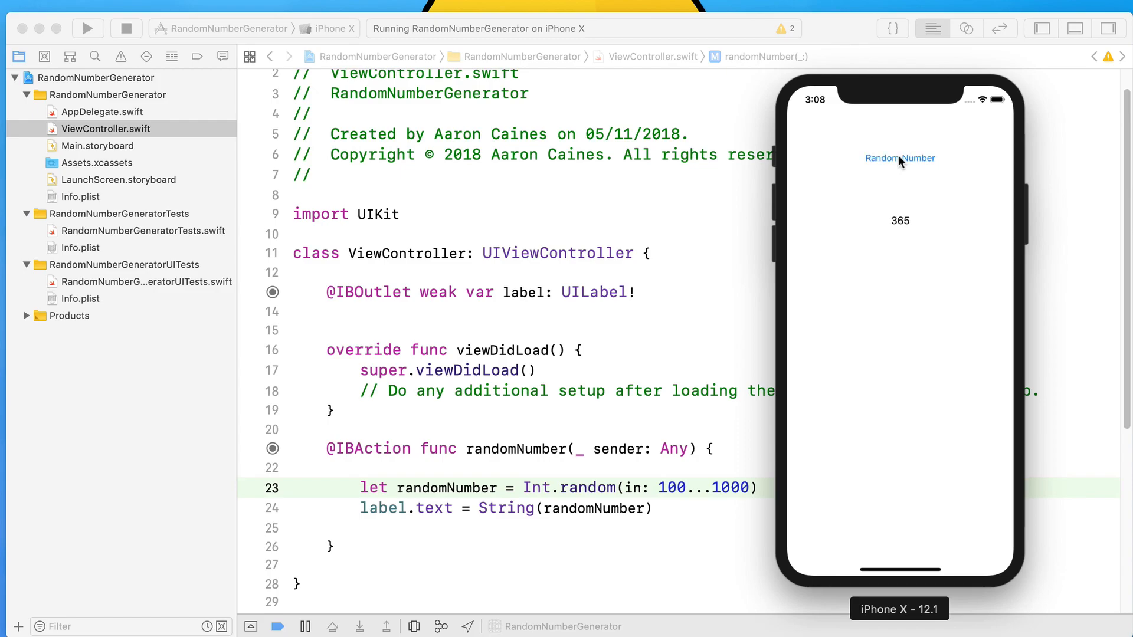
{"action": "left_click", "coordinate": [899, 159]}
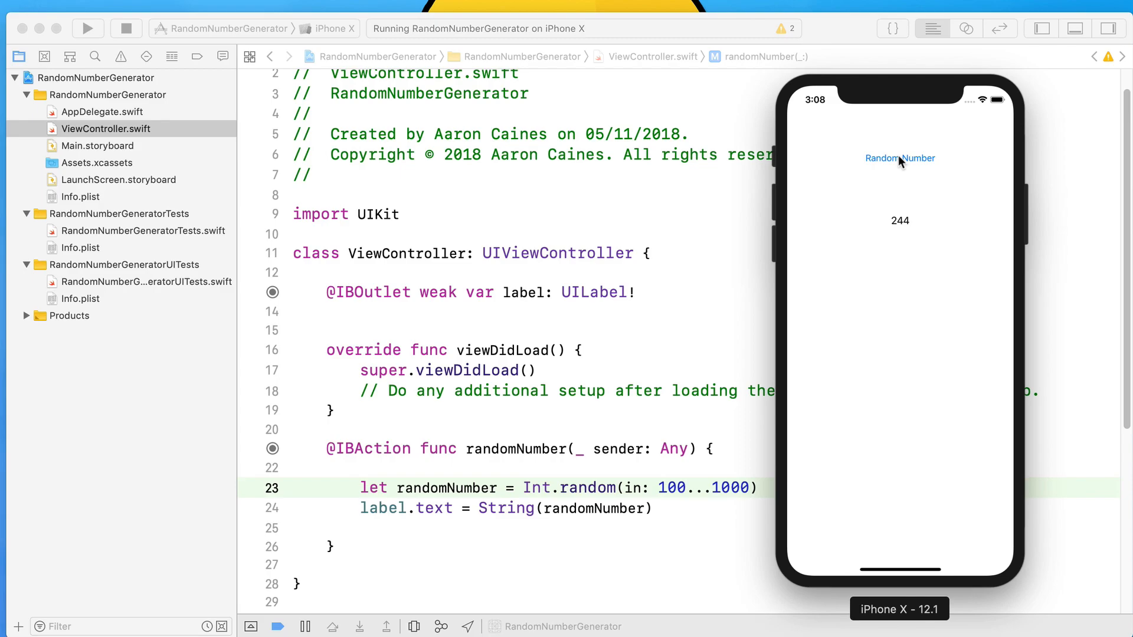
{"action": "left_click", "coordinate": [899, 158]}
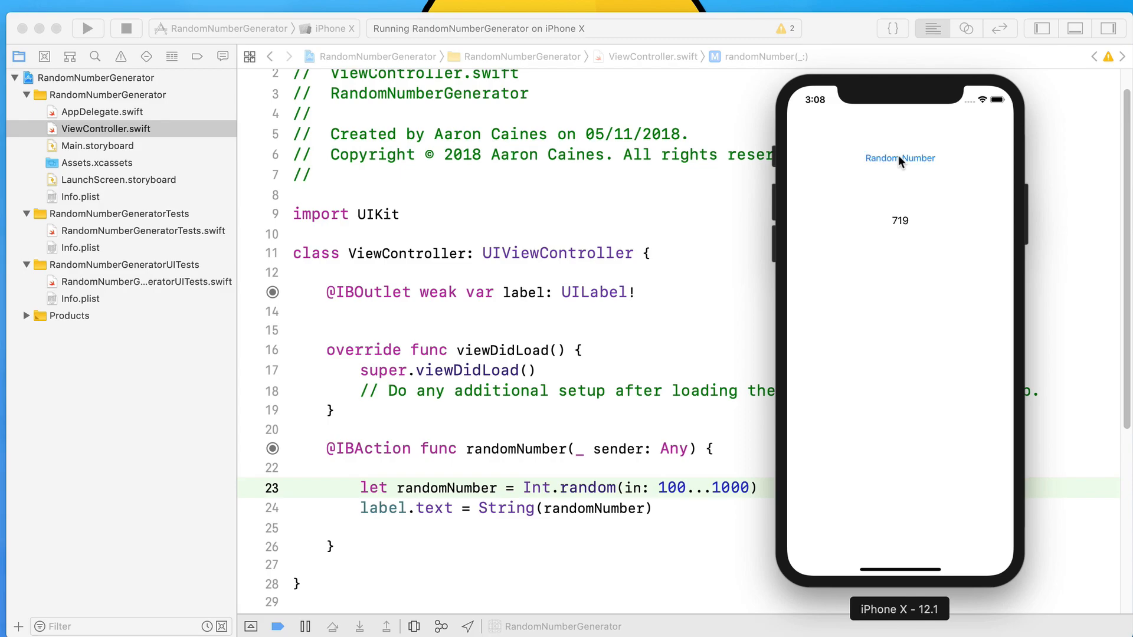
{"action": "left_click", "coordinate": [899, 159]}
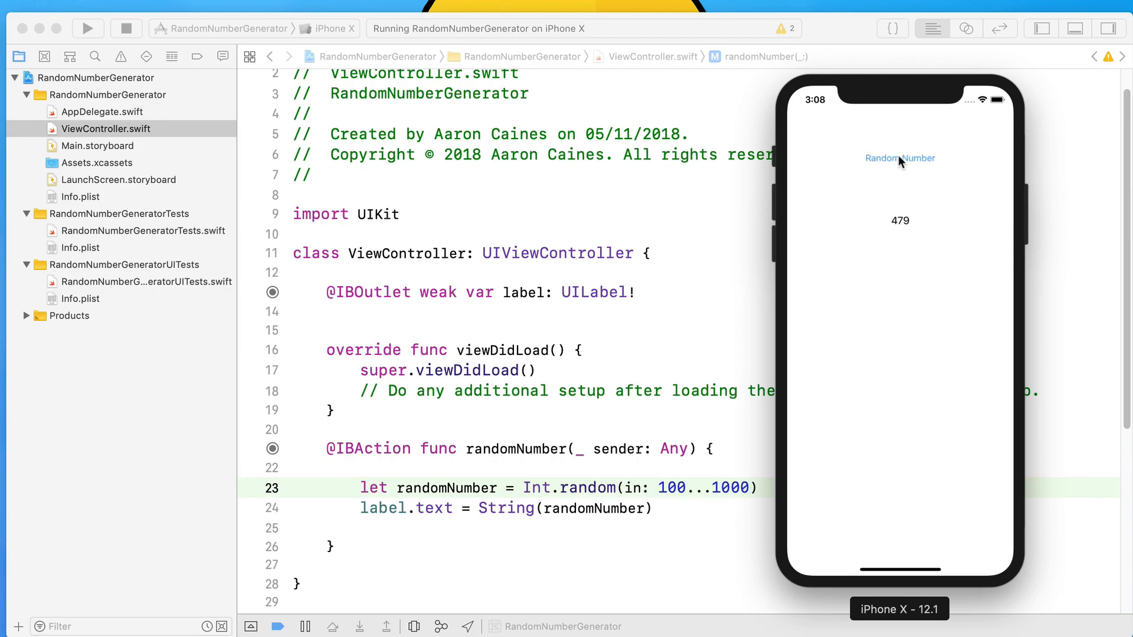
{"action": "left_click", "coordinate": [899, 157]}
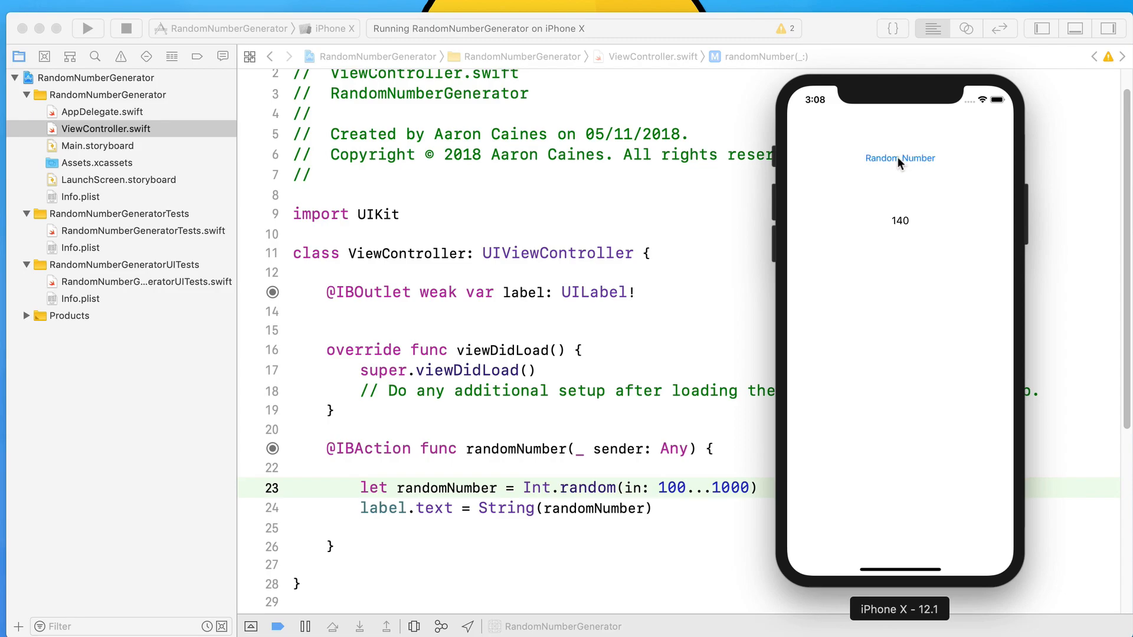